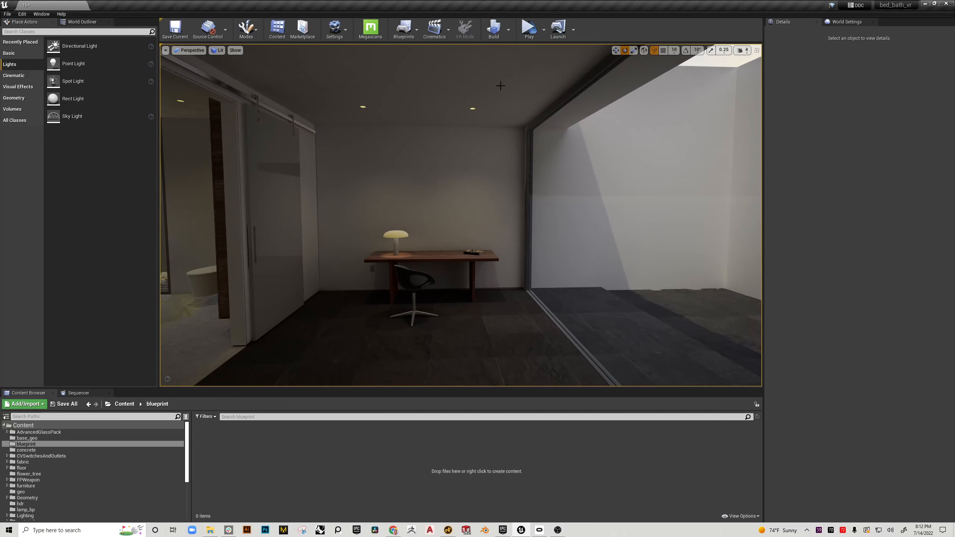
pyautogui.moveTo(396, 247)
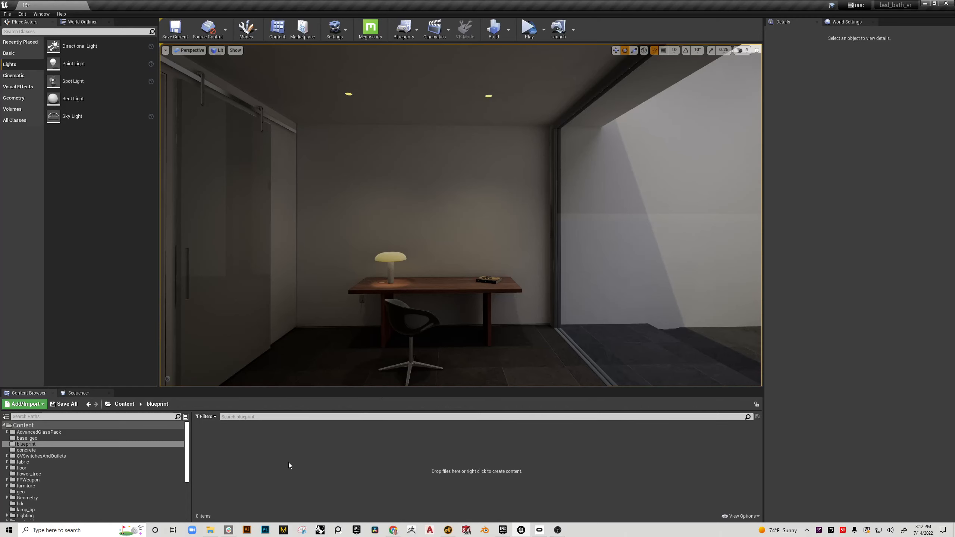
# Create an Actor-based Blueprint named canlight in the blueprint folder and open it
pyautogui.rightClick(289, 466)
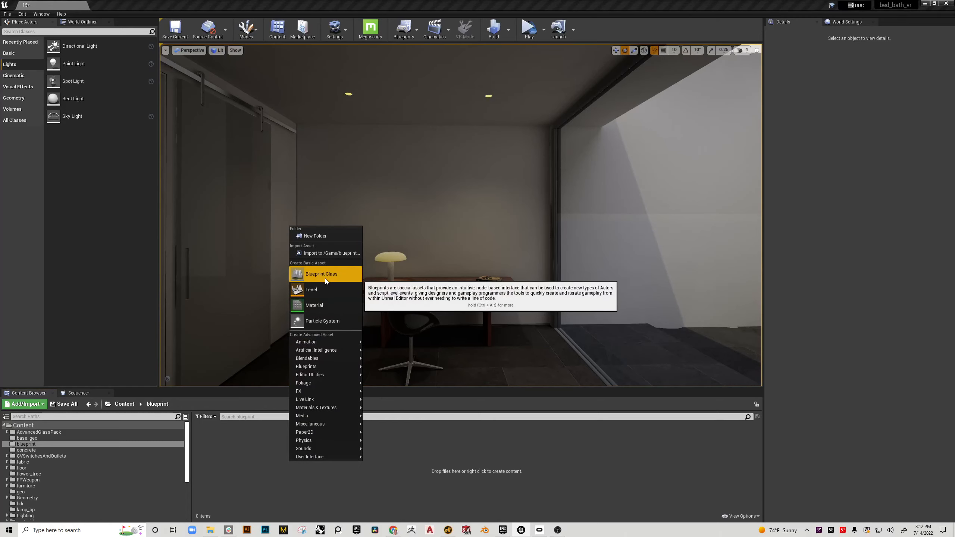
pyautogui.click(321, 274)
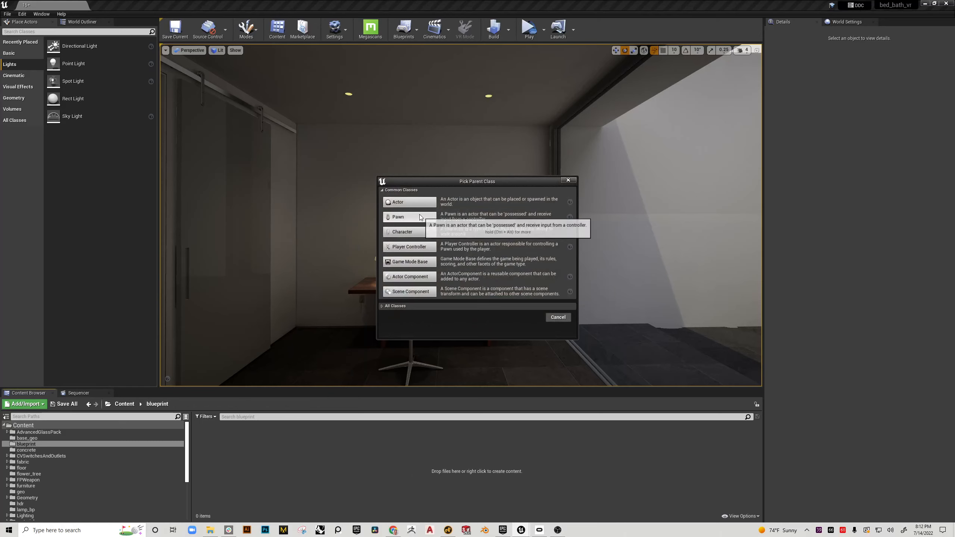
pyautogui.click(396, 202)
pyautogui.write('camlight')
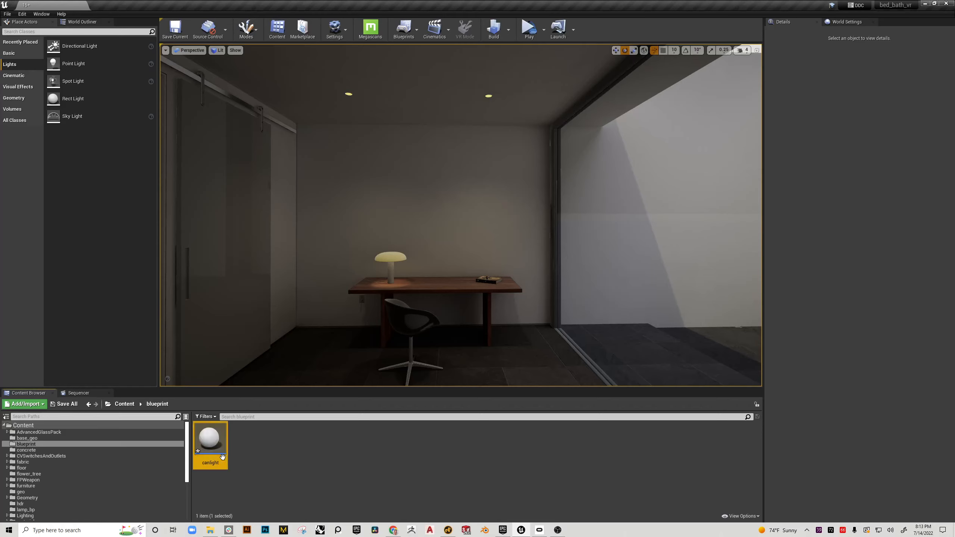
pyautogui.doubleClick(211, 438)
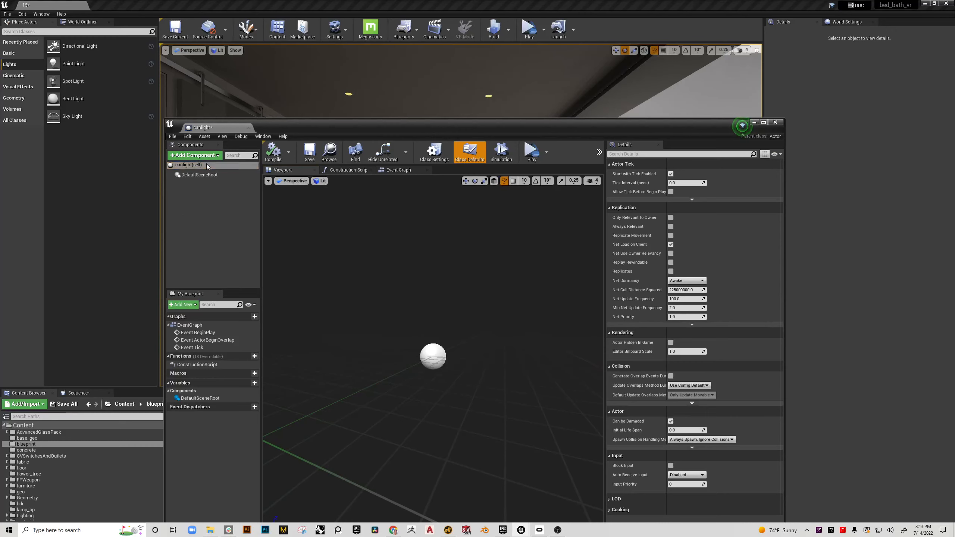
# Add a can_light_small static mesh component and drag it onto DefaultSceneRoot to replace it
pyautogui.click(188, 164)
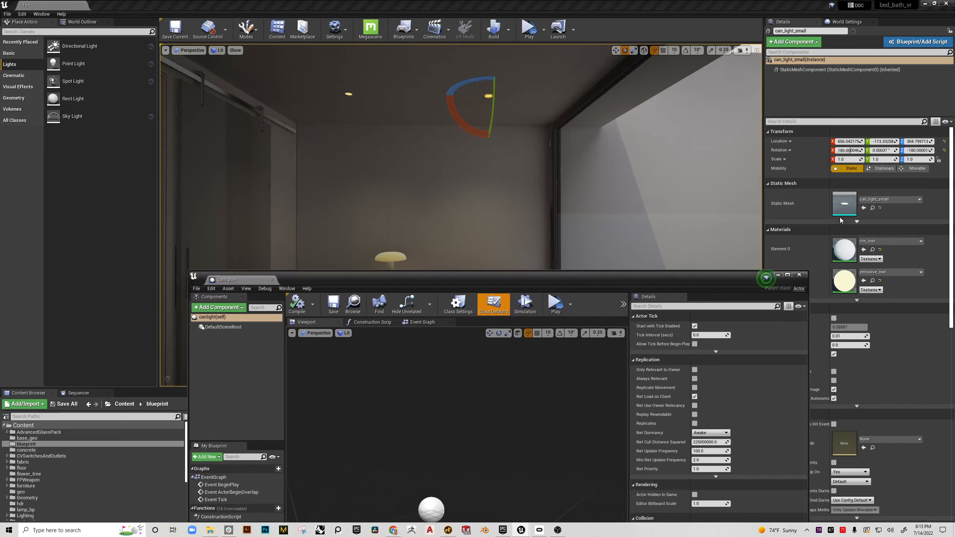
pyautogui.moveTo(873, 207)
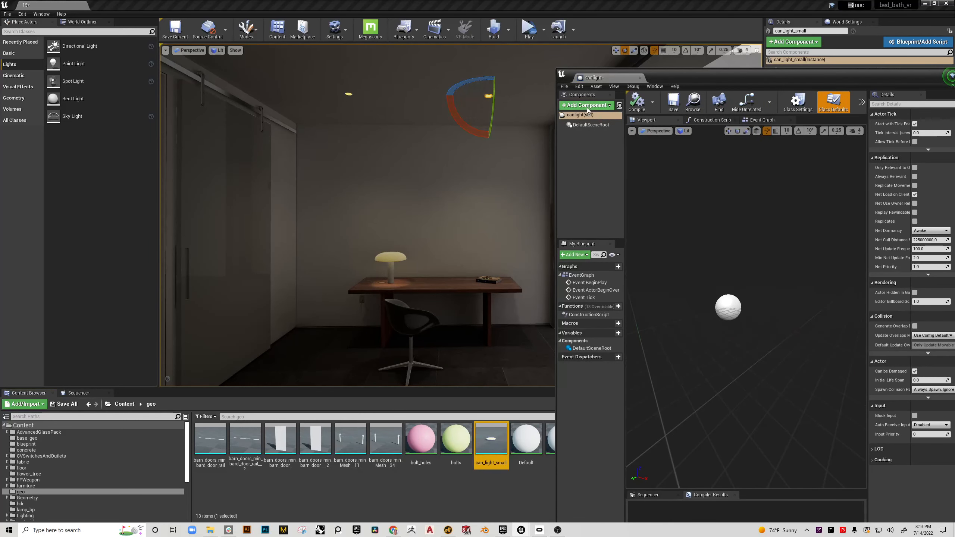
pyautogui.click(585, 105)
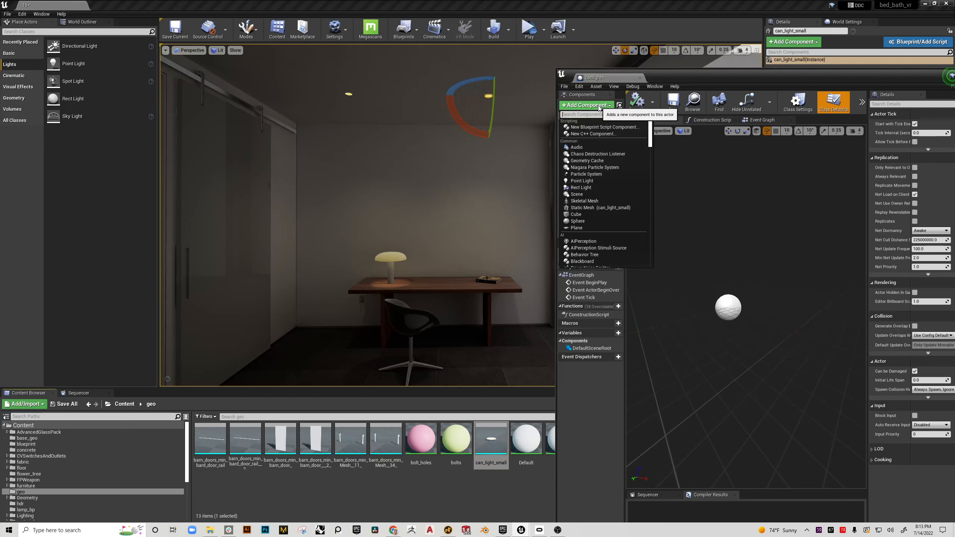
pyautogui.moveTo(600, 208)
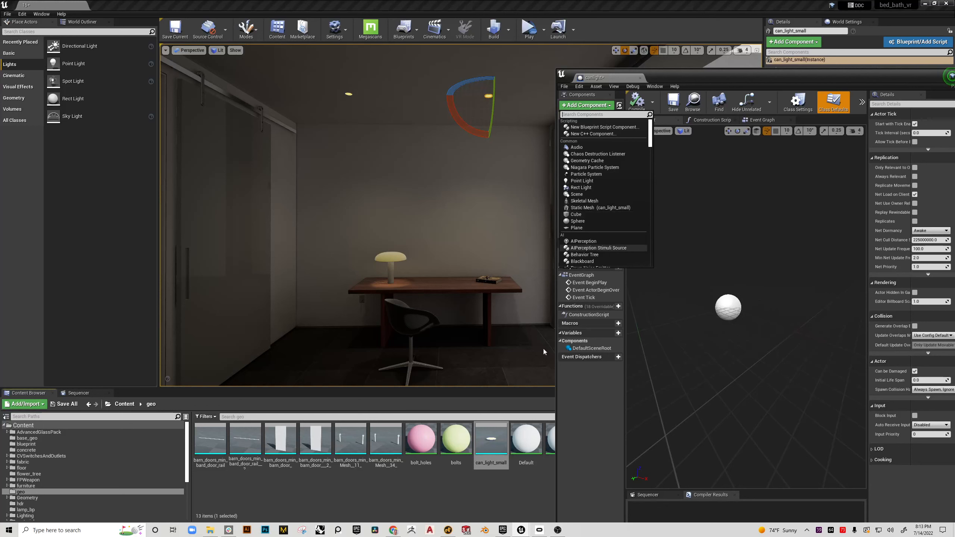
pyautogui.moveTo(605, 207)
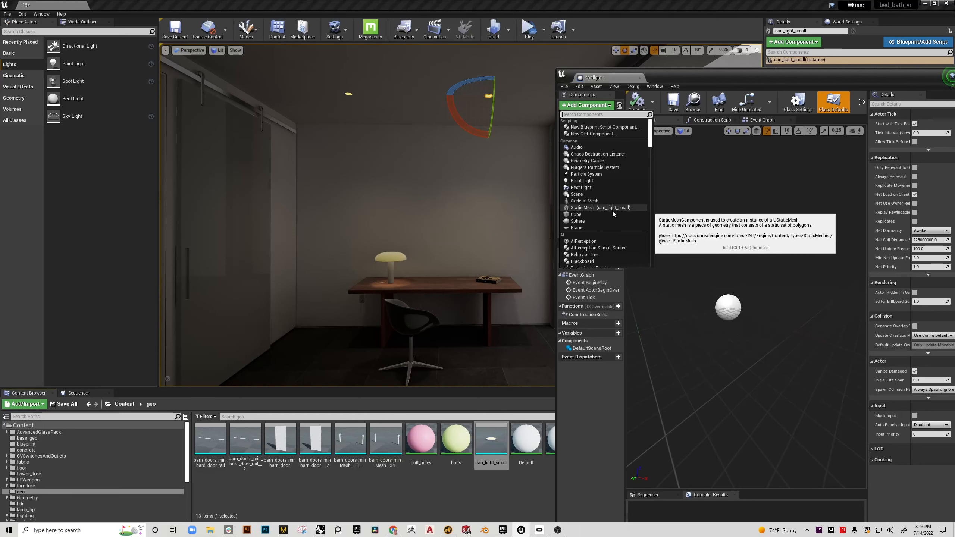
pyautogui.click(591, 208)
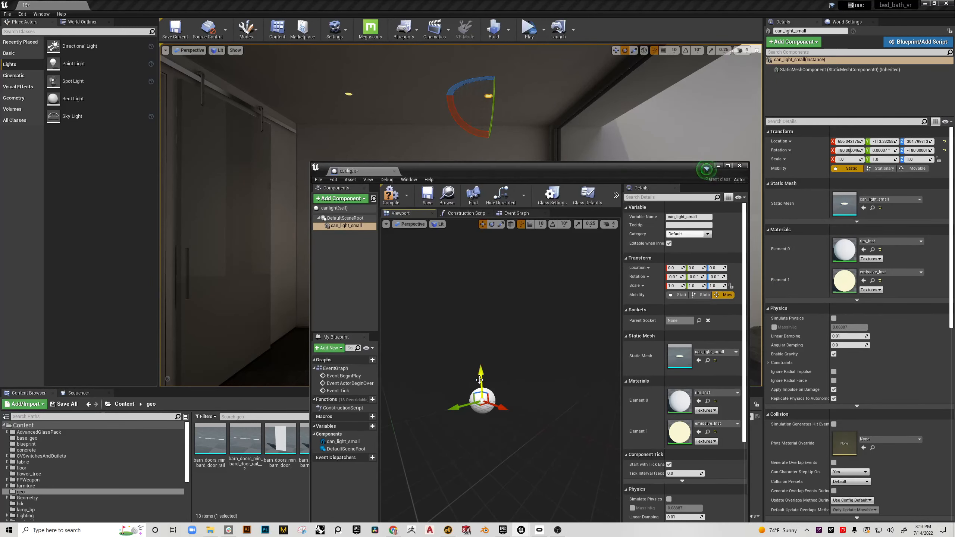
pyautogui.moveTo(344, 225)
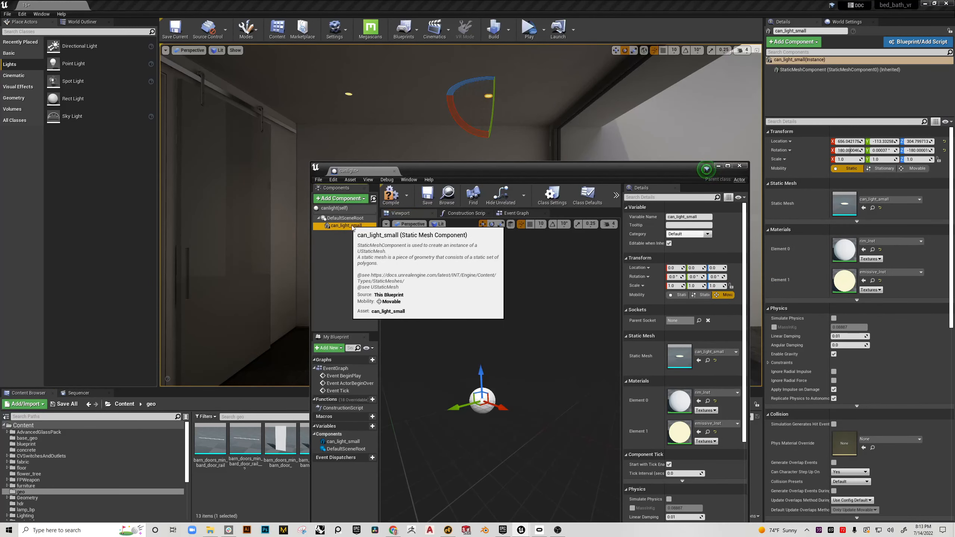
pyautogui.moveTo(341, 226); pyautogui.dragTo(344, 218)
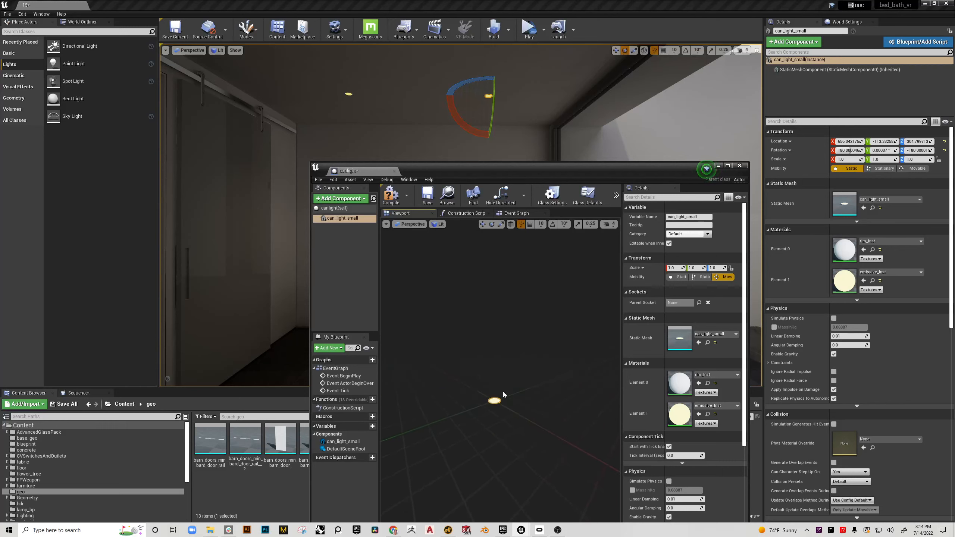
pyautogui.moveTo(684, 377)
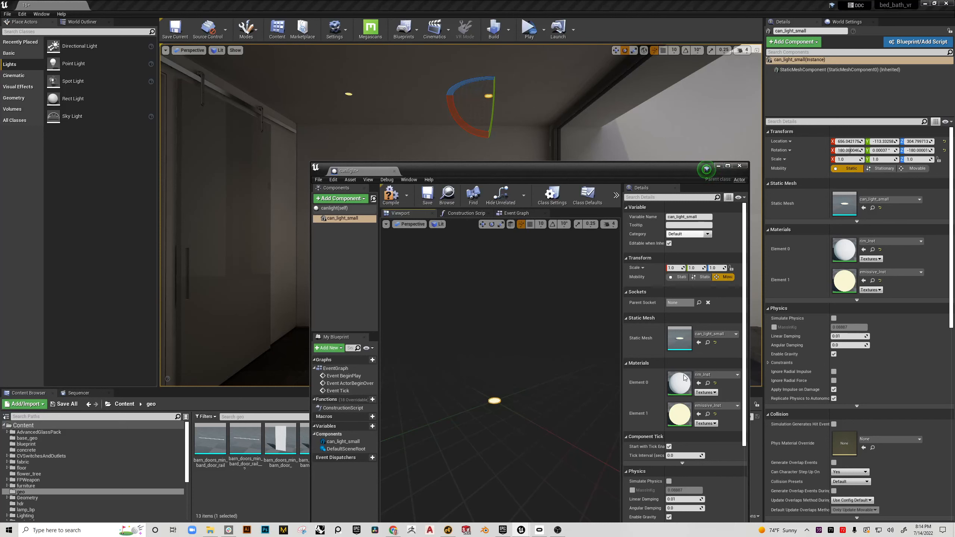
pyautogui.moveTo(469, 287)
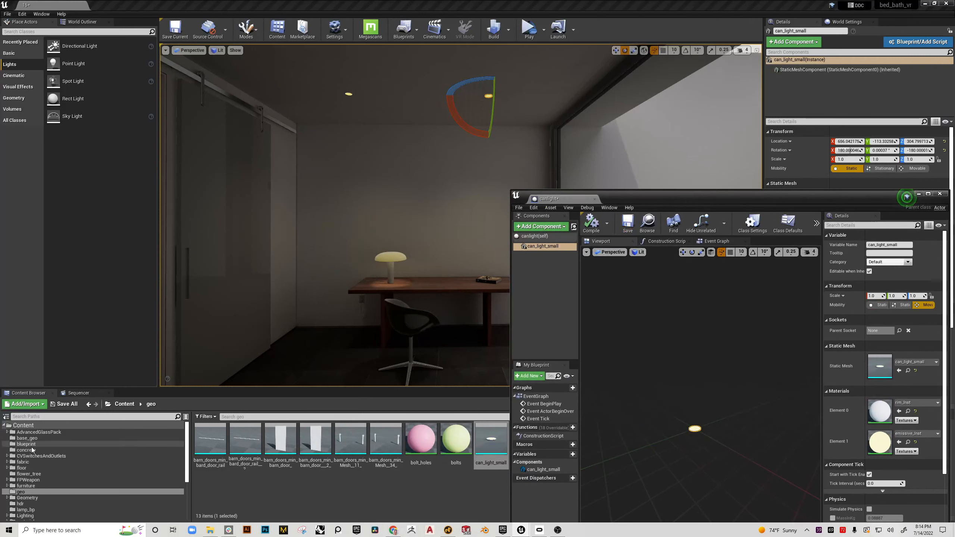
# Drag a canlight instance from the blueprint folder into the room and flip it up onto the ceiling
pyautogui.click(26, 444)
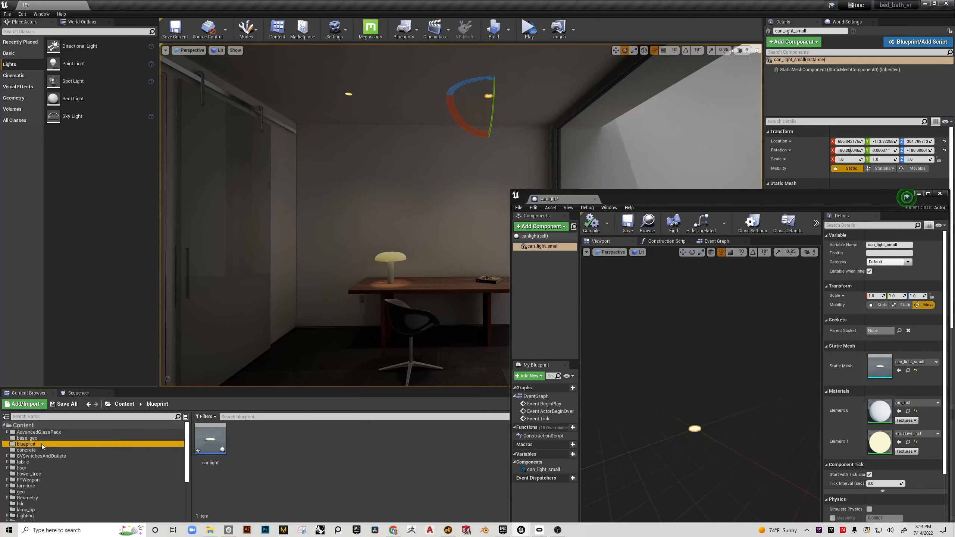
pyautogui.moveTo(210, 441)
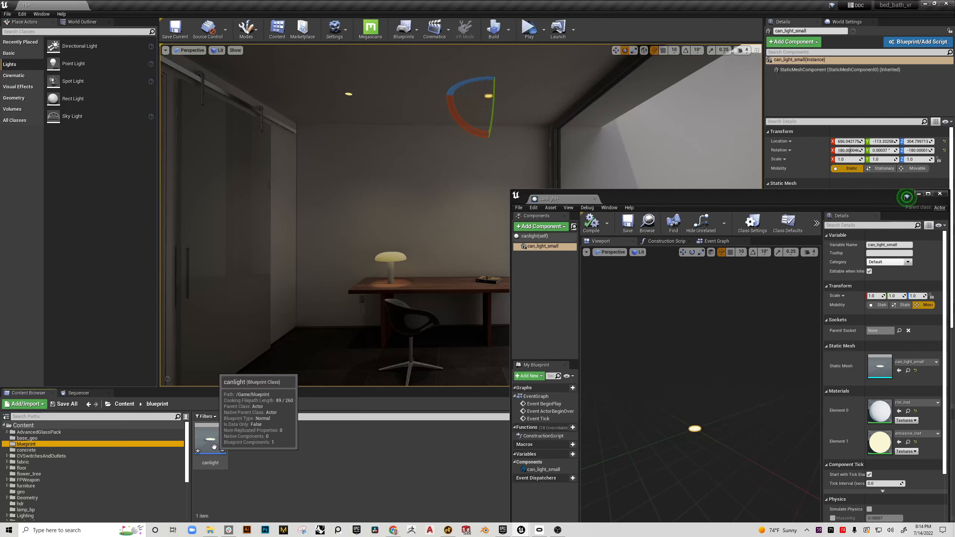
pyautogui.click(210, 441)
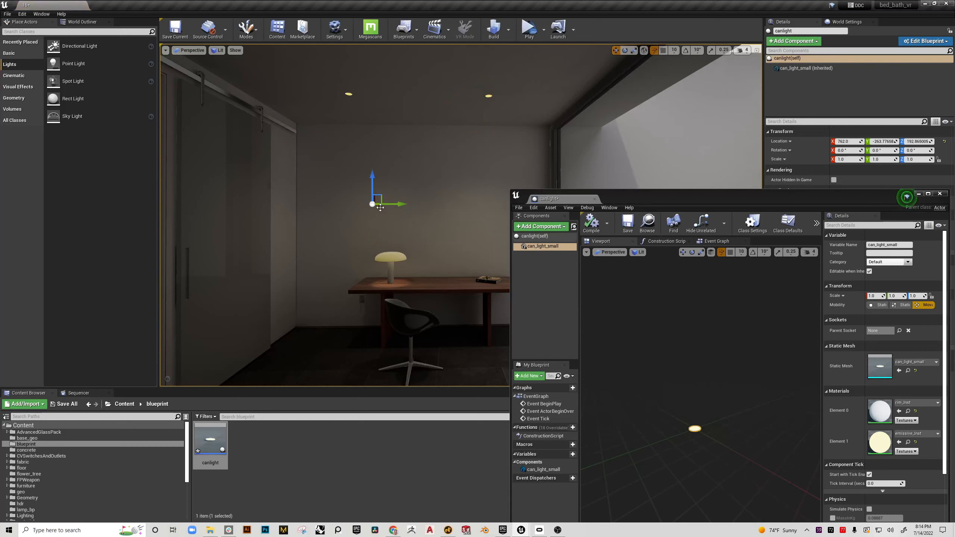
pyautogui.moveTo(371, 203); pyautogui.dragTo(393, 195)
pyautogui.write('180')
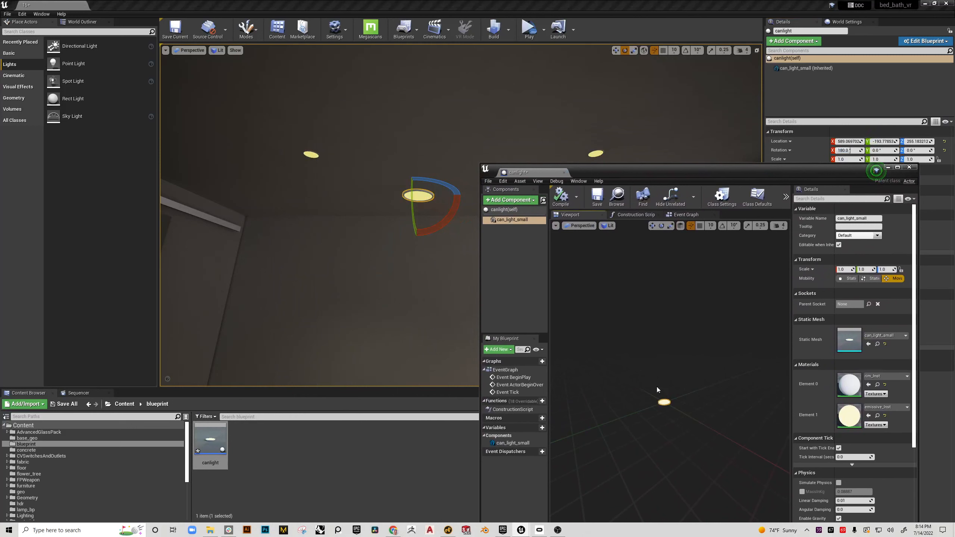
# Add a Spot Light component to canlight and raise its Intensity to 81070.25
pyautogui.click(510, 200)
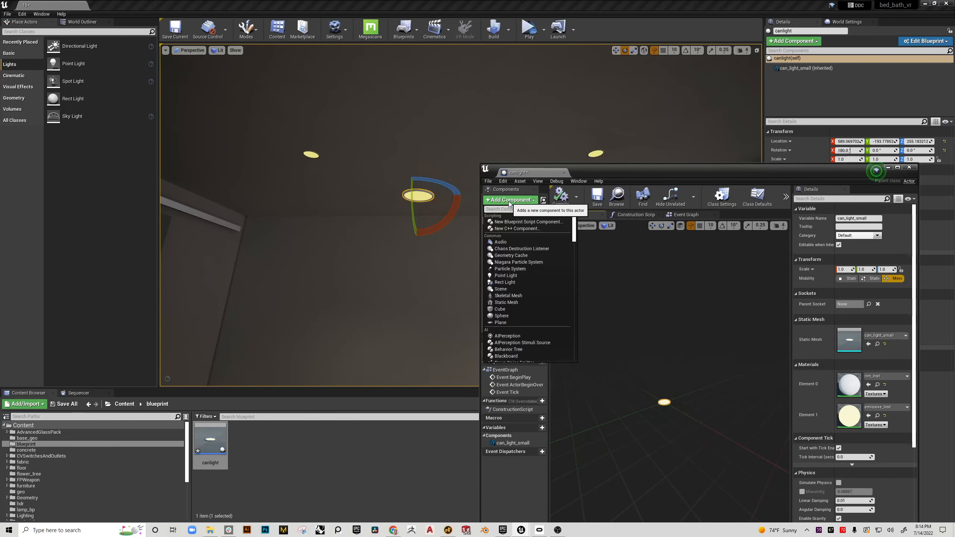
pyautogui.write('spot')
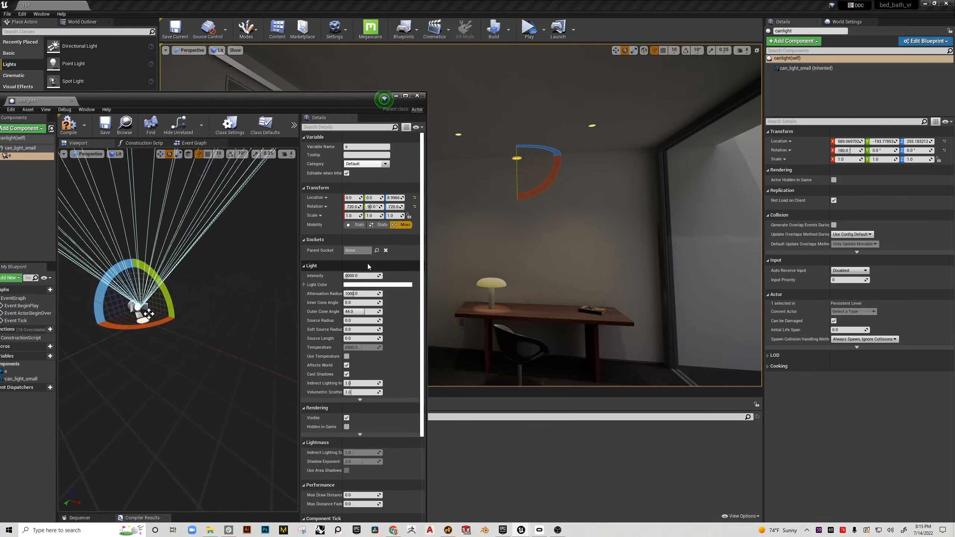
pyautogui.write('81070.25')
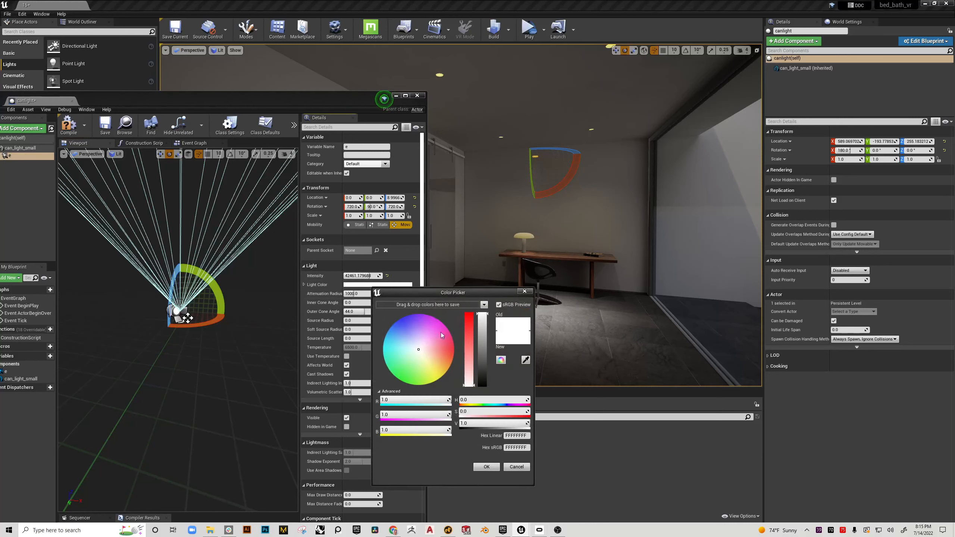
# Give the spotlight a warm yellowish colour and move it just below the can mesh
pyautogui.click(432, 363)
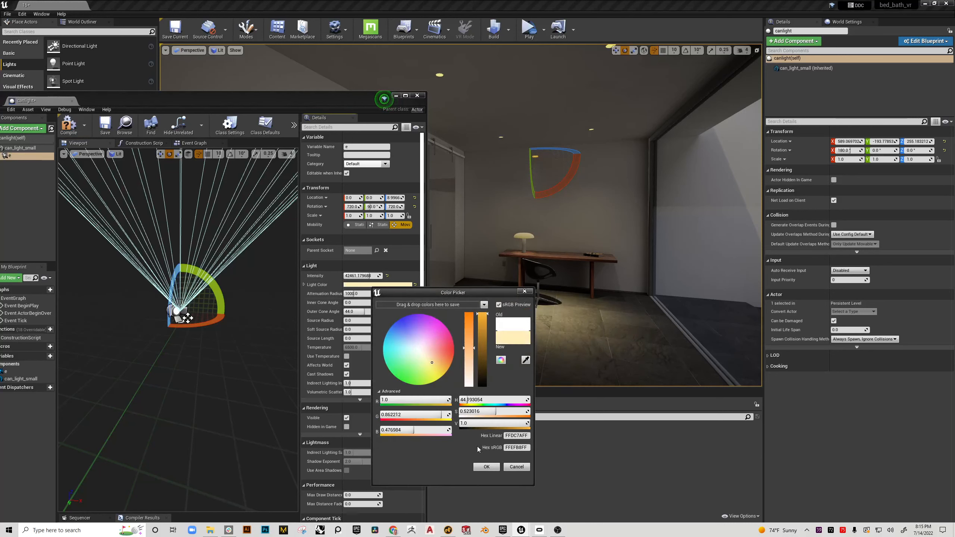
pyautogui.click(486, 466)
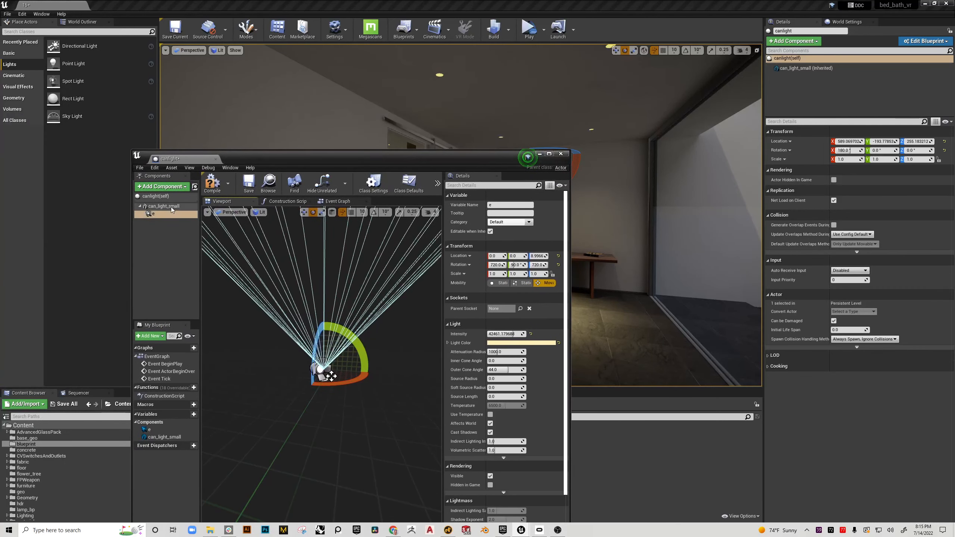
pyautogui.click(163, 214)
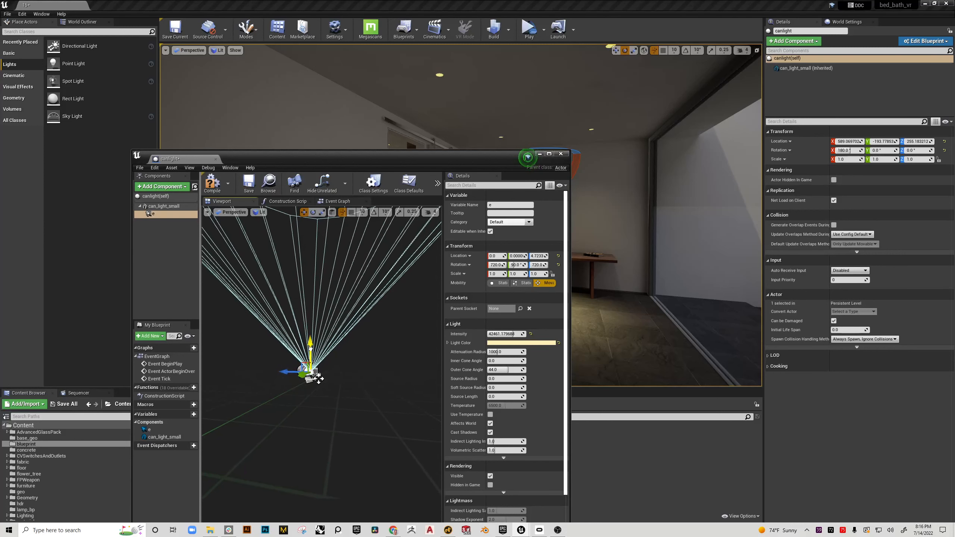
pyautogui.moveTo(160, 214)
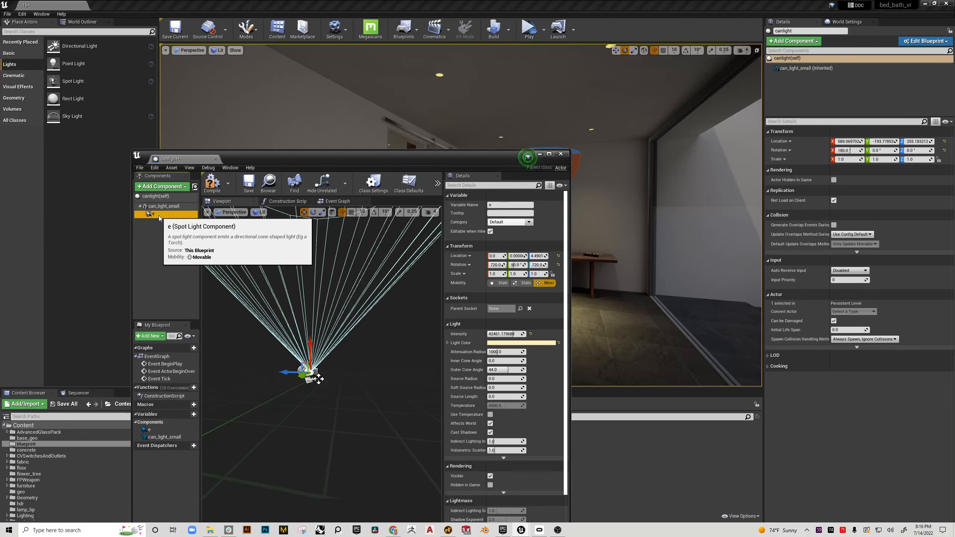
# Rename the light component to spotlight and reposition the placed canlight along the ceiling
pyautogui.rightClick(164, 214)
pyautogui.write('spotlight')
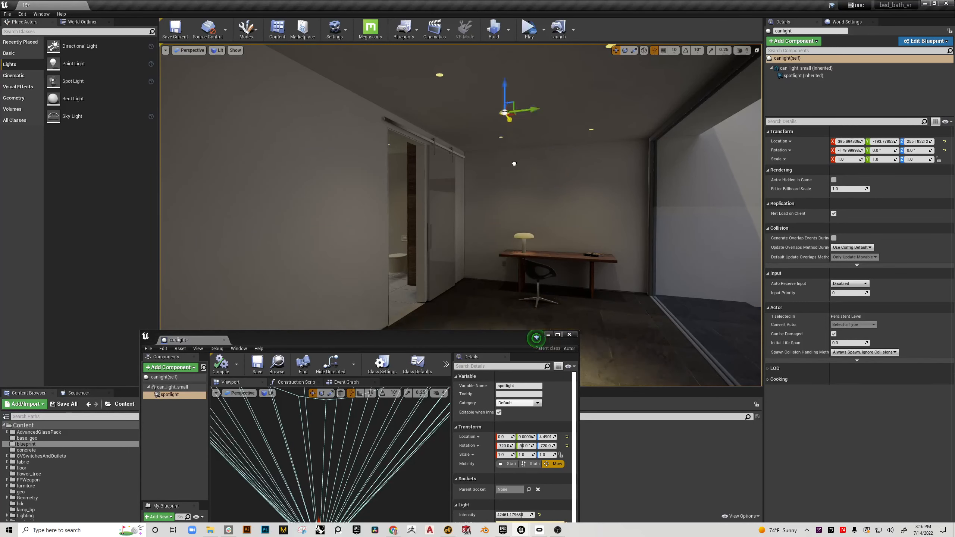
pyautogui.moveTo(508, 110); pyautogui.dragTo(538, 158)
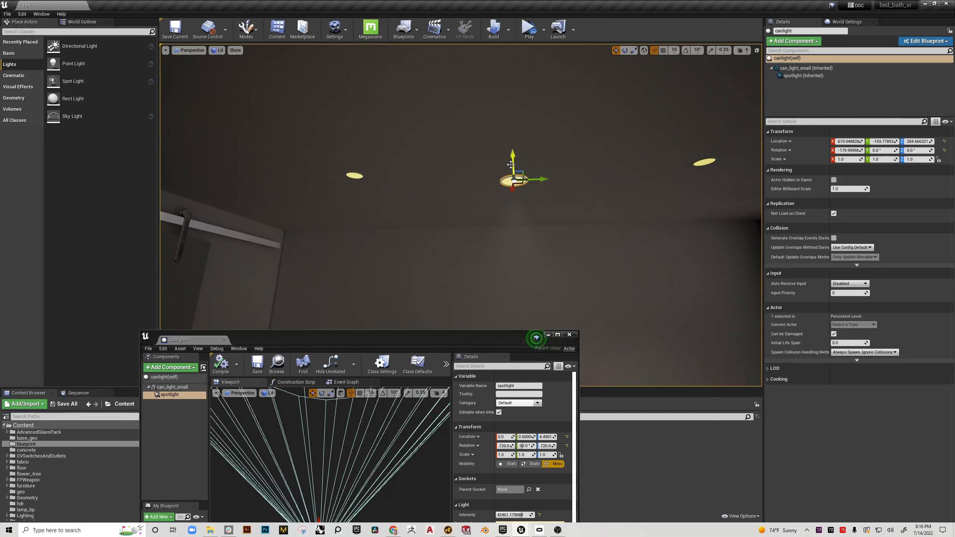
pyautogui.moveTo(513, 179); pyautogui.dragTo(513, 137)
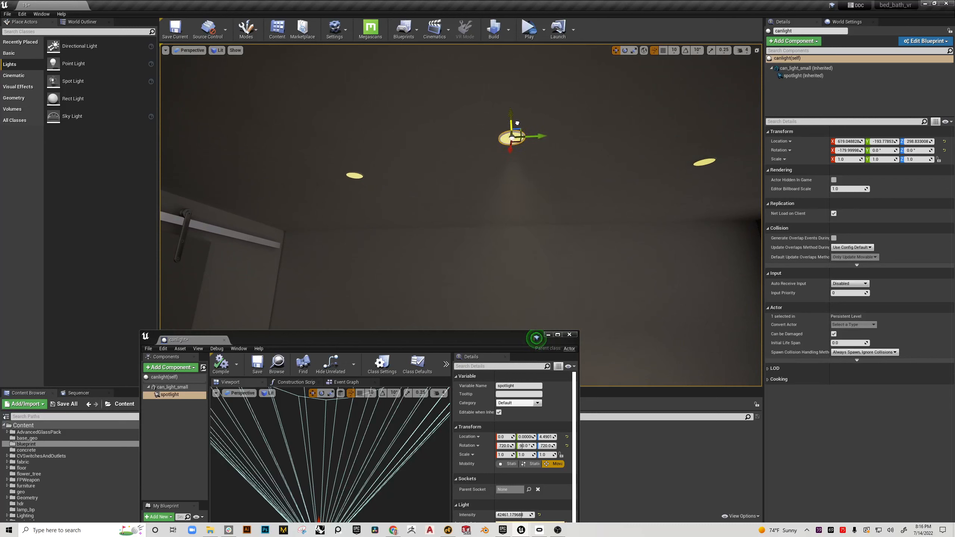
pyautogui.moveTo(510, 138); pyautogui.dragTo(510, 125)
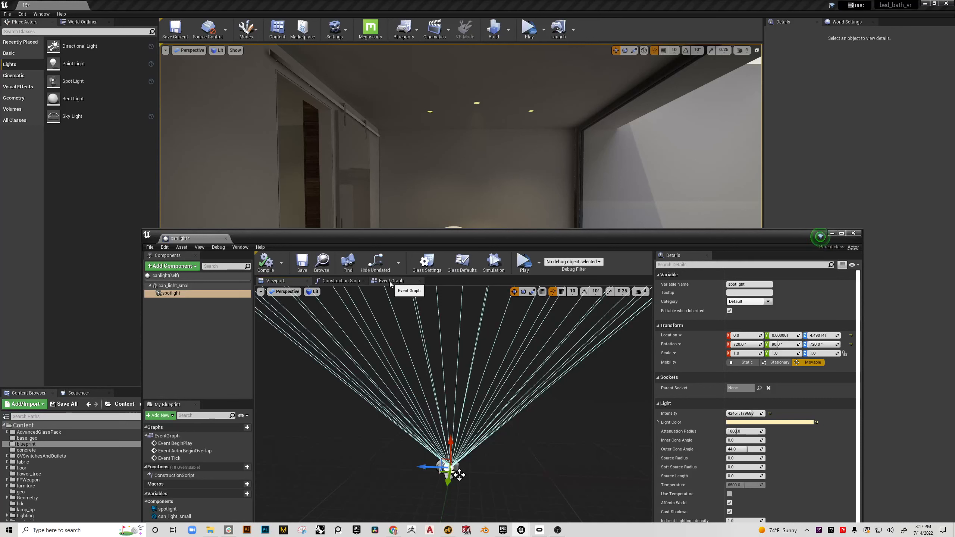
# Switch to canlight's Event Graph full-window and nudge the Event BeginPlay node left
pyautogui.click(390, 280)
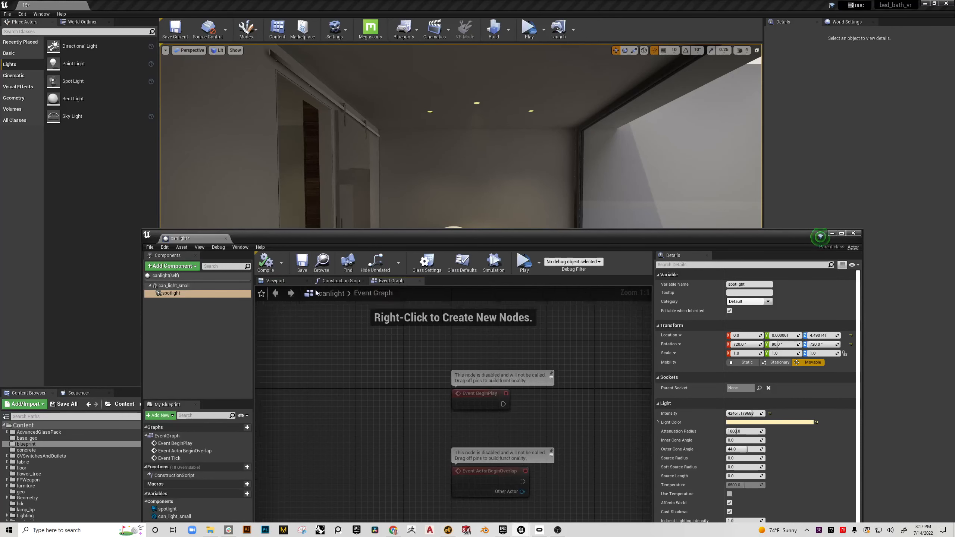
pyautogui.click(340, 280)
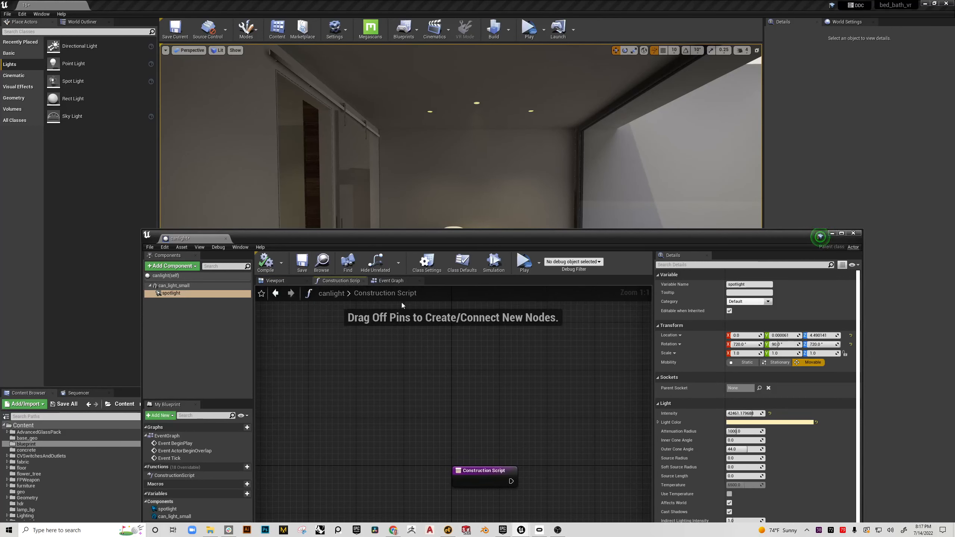
pyautogui.click(392, 281)
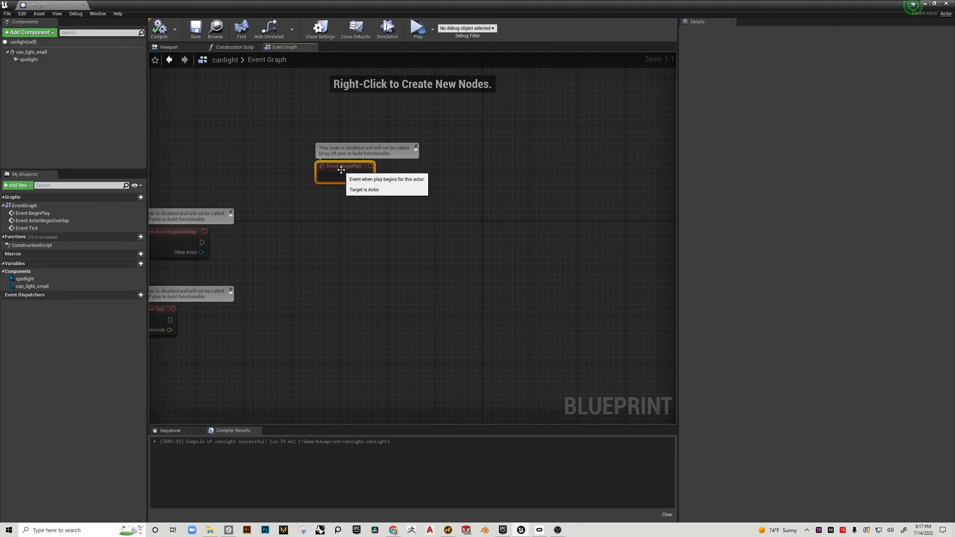
pyautogui.moveTo(341, 166); pyautogui.dragTo(321, 184)
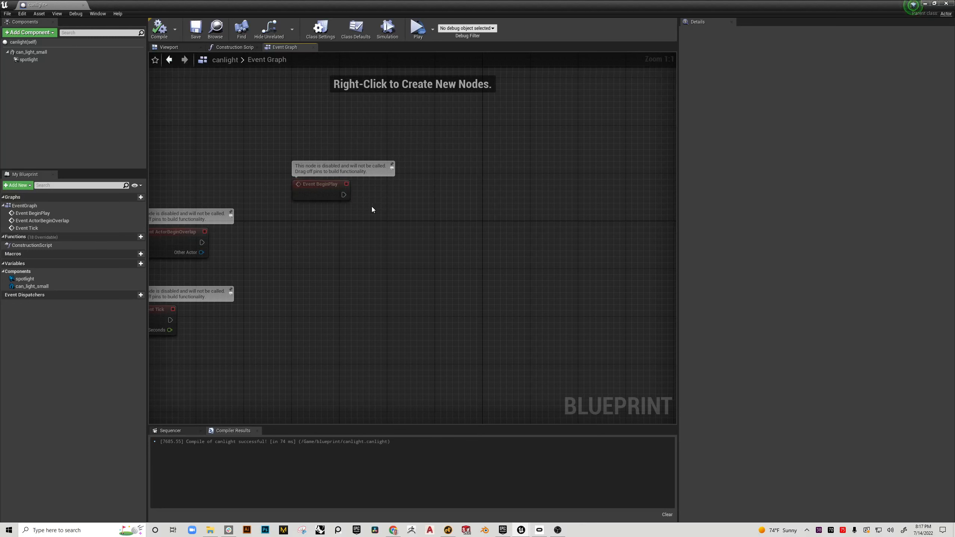
pyautogui.moveTo(394, 192)
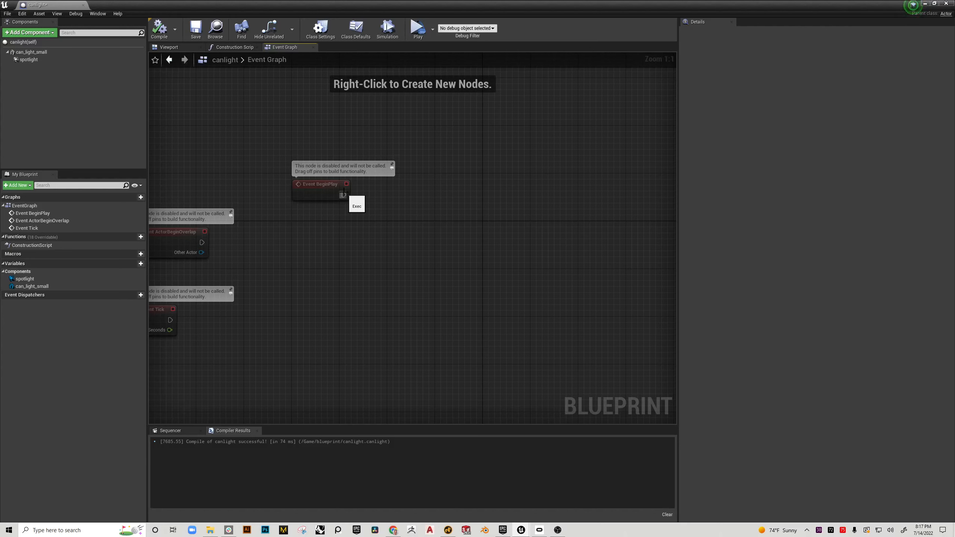
pyautogui.moveTo(346, 194)
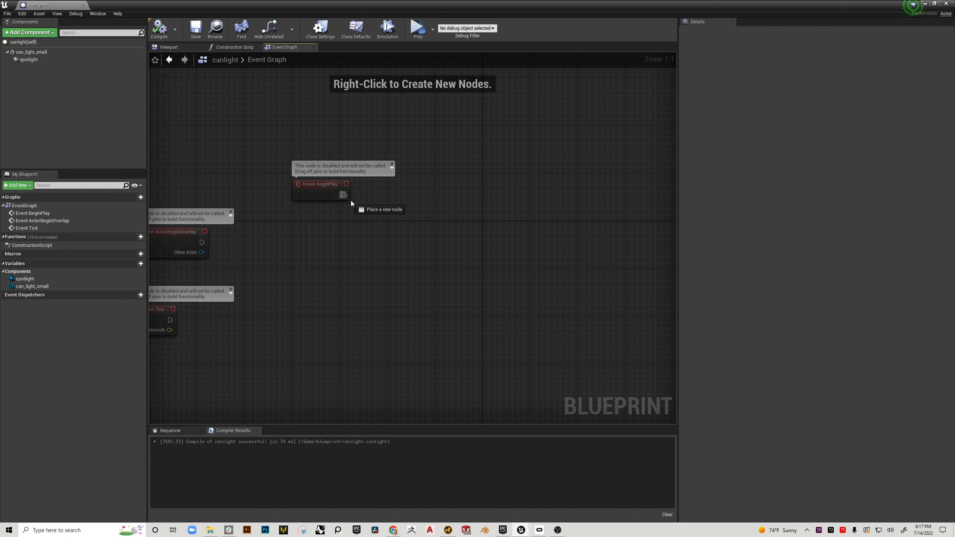
# Wire an Enable Input node after Event BeginPlay and tidy the two nodes
pyautogui.moveTo(344, 194); pyautogui.dragTo(459, 177)
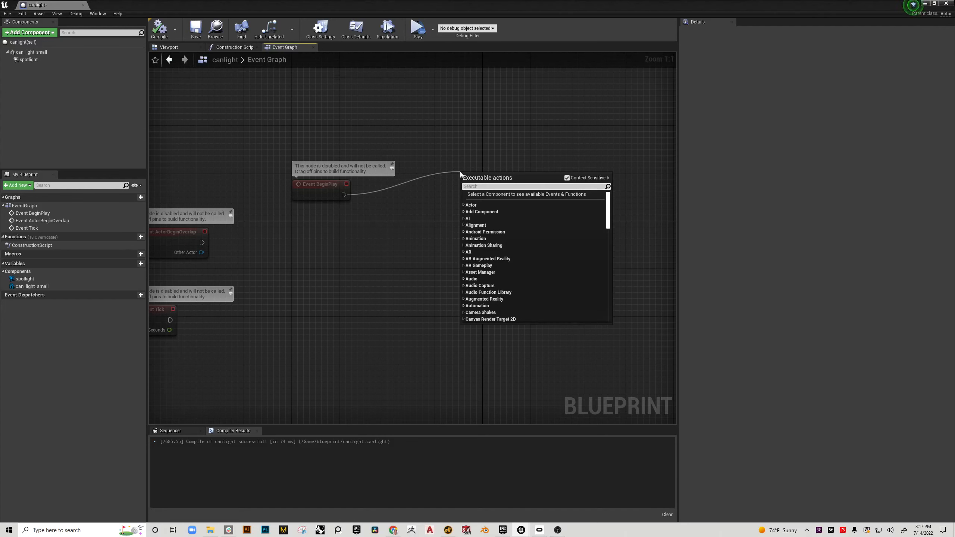
pyautogui.write('2D')
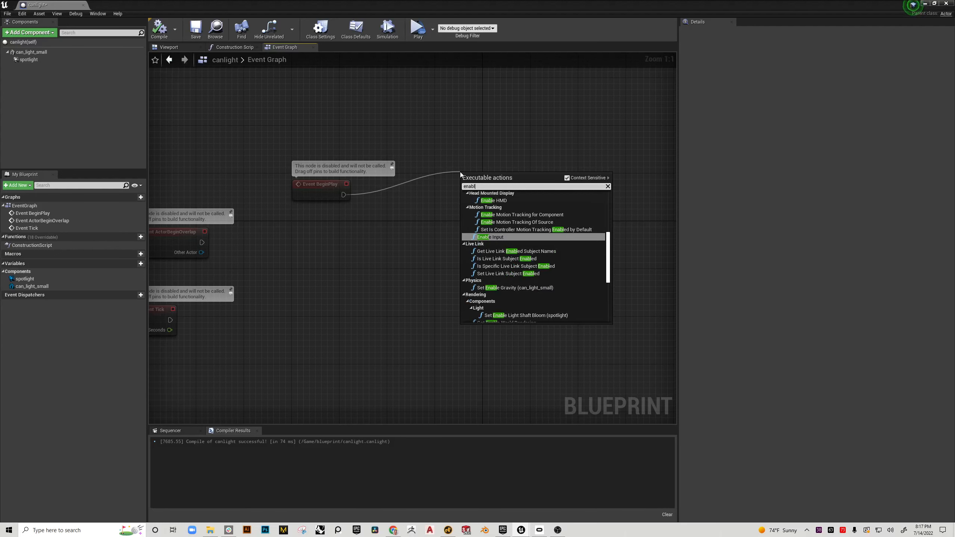
pyautogui.click(489, 237)
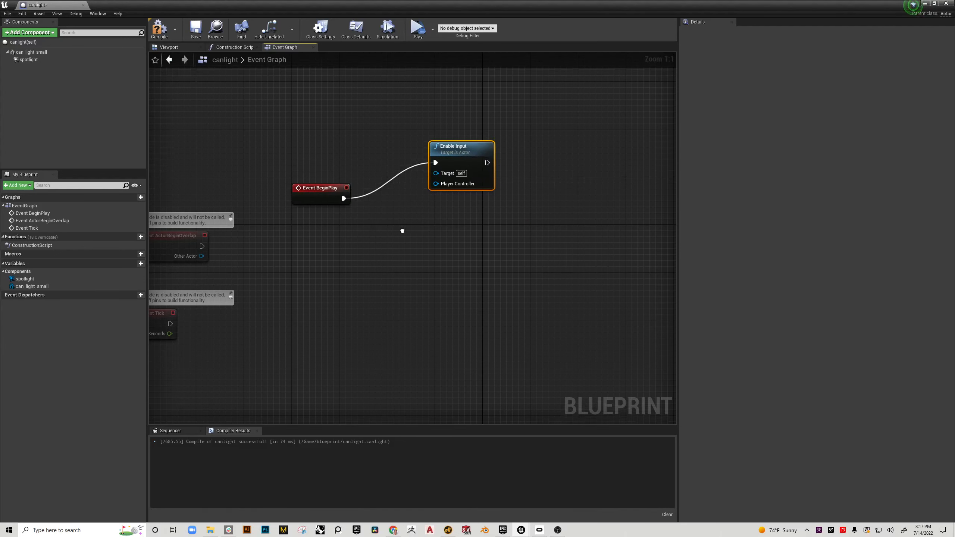
pyautogui.moveTo(402, 231); pyautogui.dragTo(462, 270)
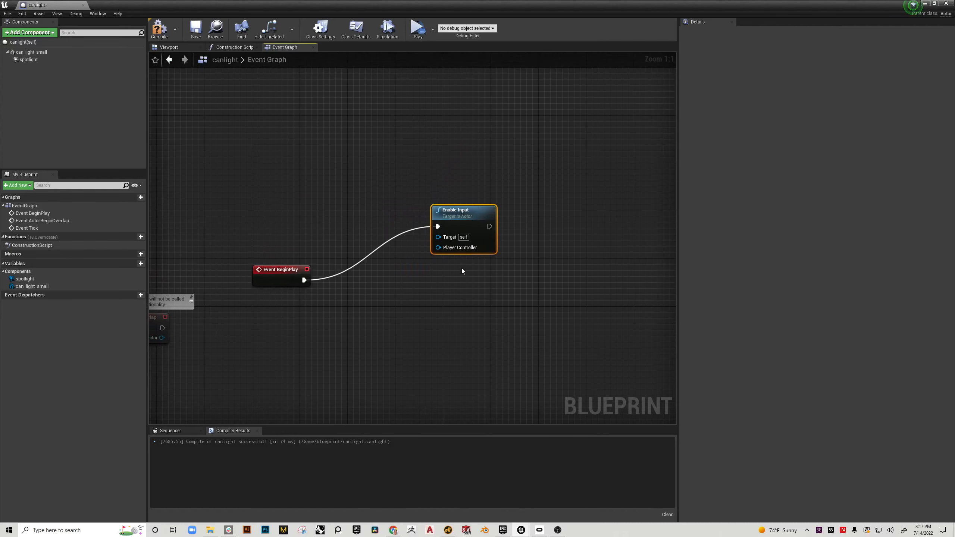
pyautogui.moveTo(432, 213)
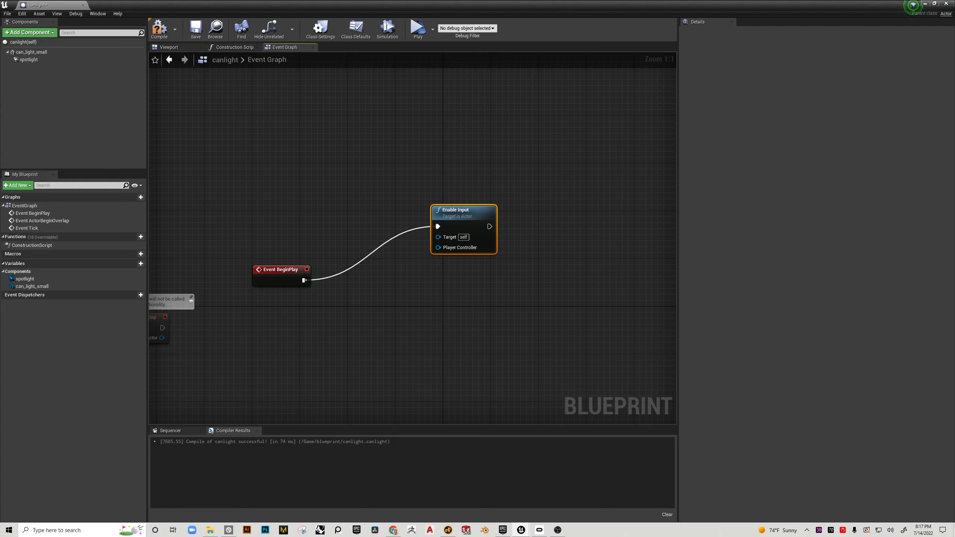
pyautogui.moveTo(417, 28)
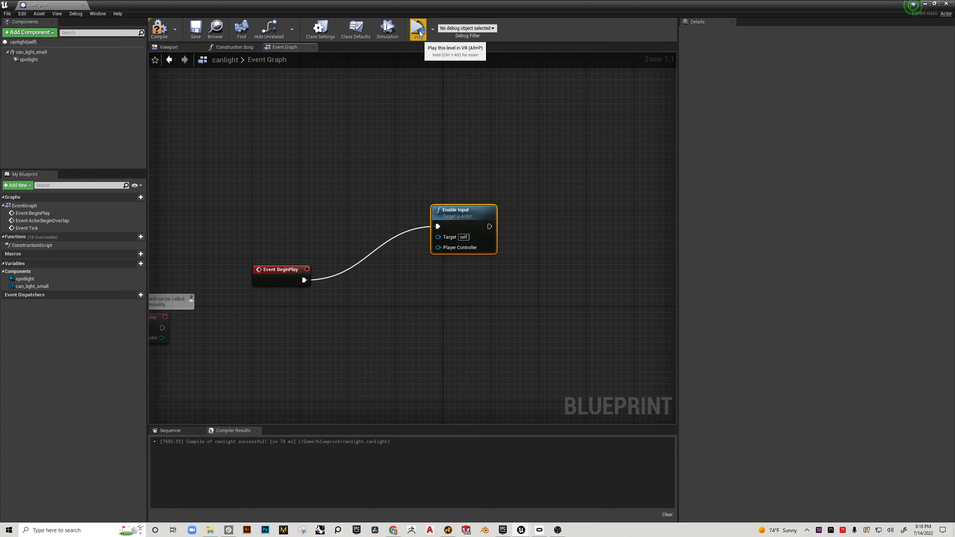
pyautogui.moveTo(435, 331)
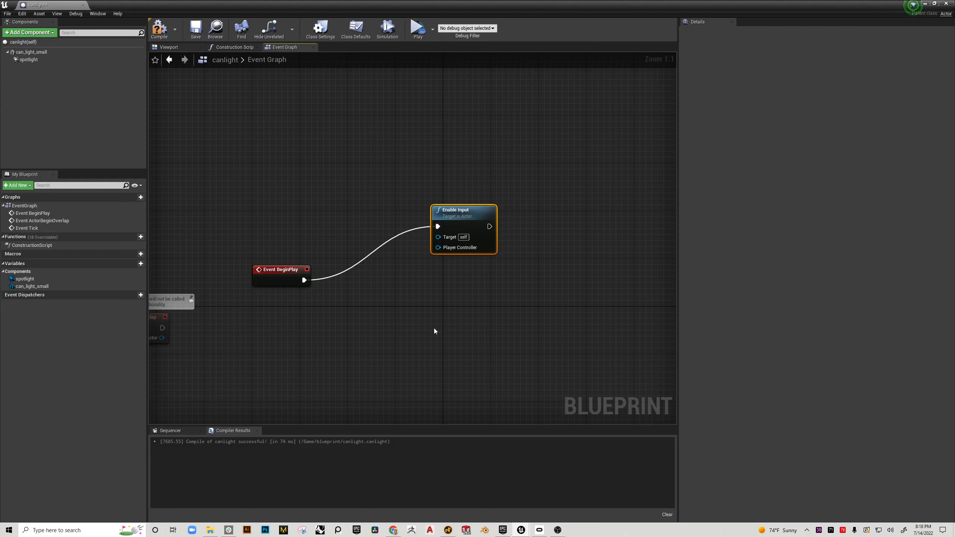
pyautogui.moveTo(405, 293)
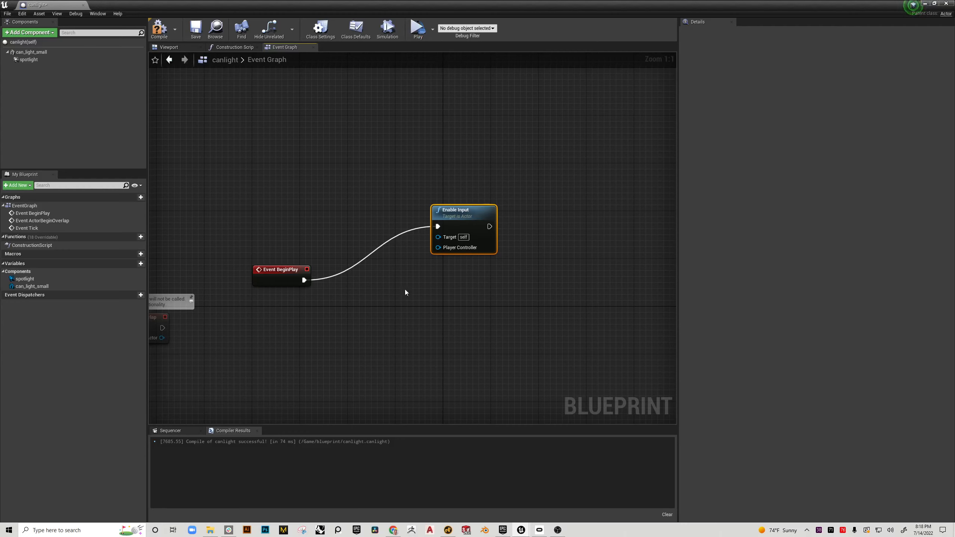
pyautogui.moveTo(451, 213)
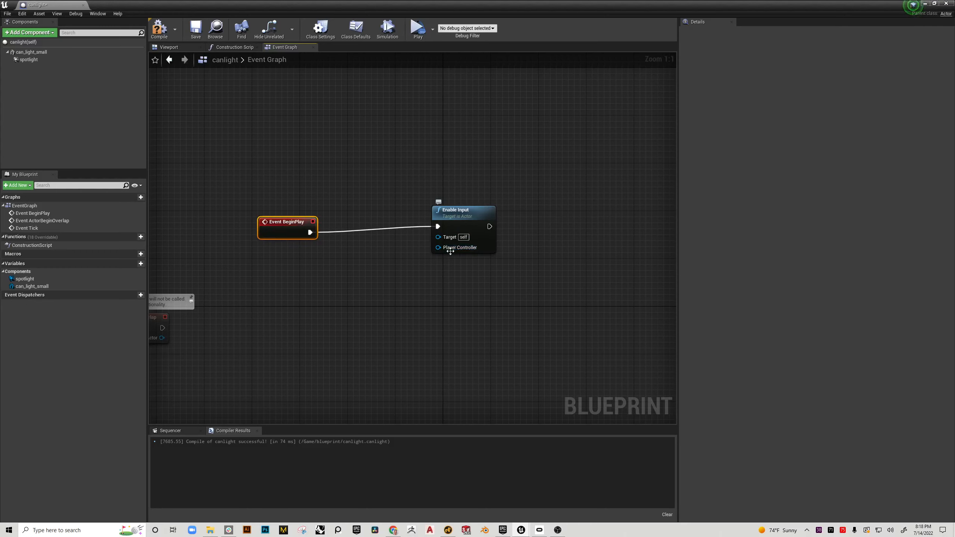
pyautogui.moveTo(458, 247)
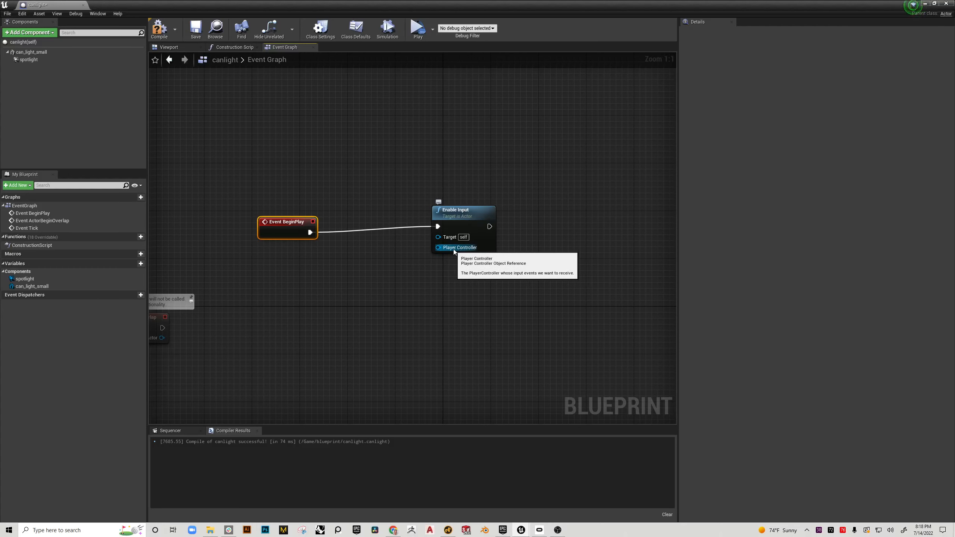
pyautogui.moveTo(387, 287)
pyautogui.write('get player')
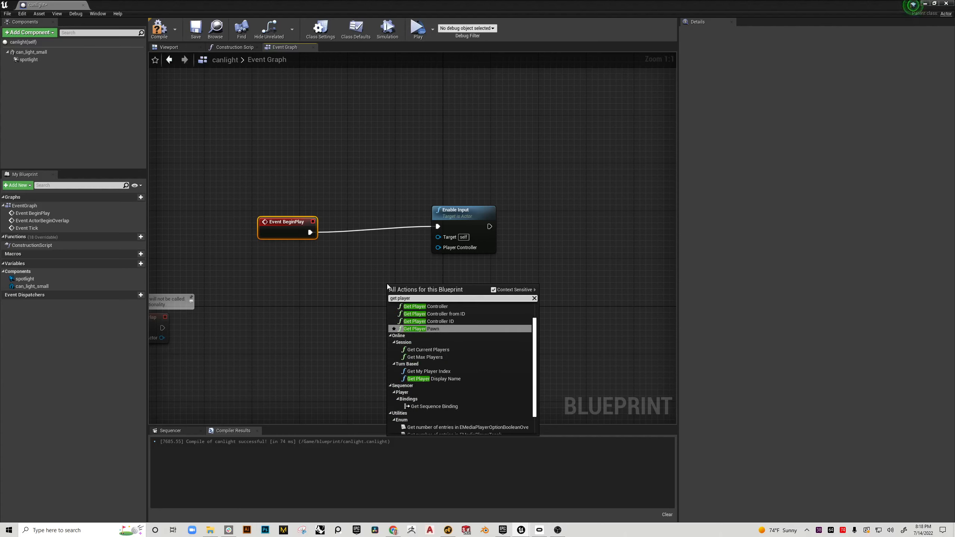
# Feed Get Player Controller into Enable Input's Player Controller pin and compile the Blueprint
pyautogui.click(430, 306)
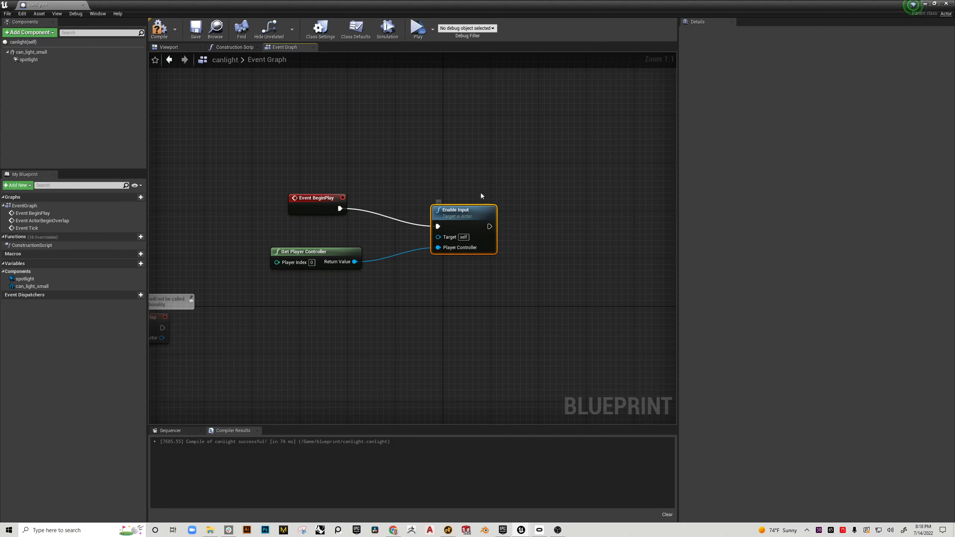
pyautogui.moveTo(328, 256)
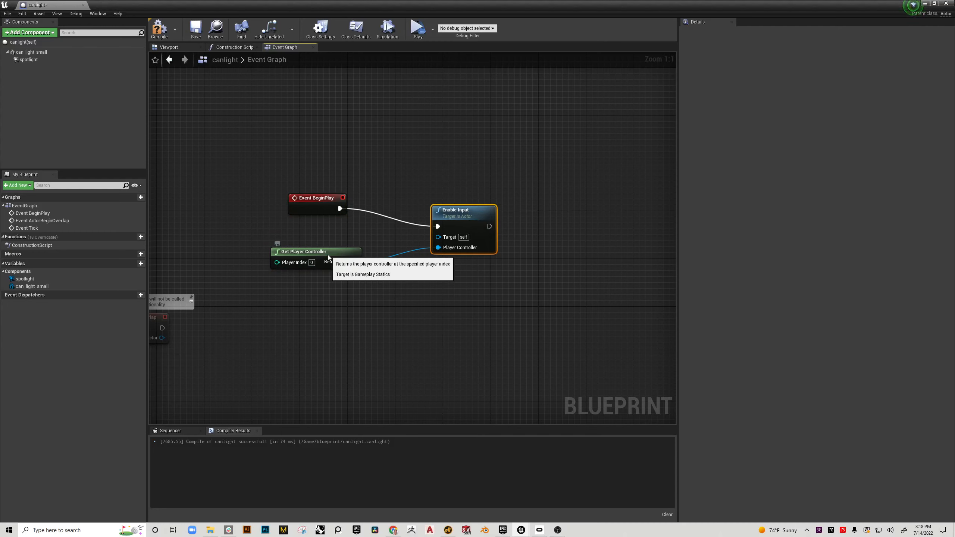
pyautogui.moveTo(355, 261); pyautogui.dragTo(437, 247)
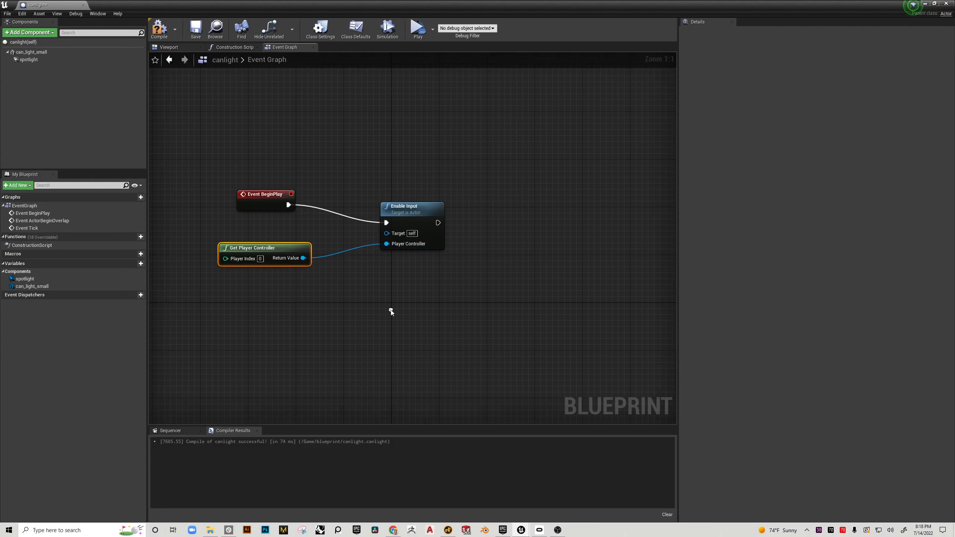
pyautogui.click(158, 28)
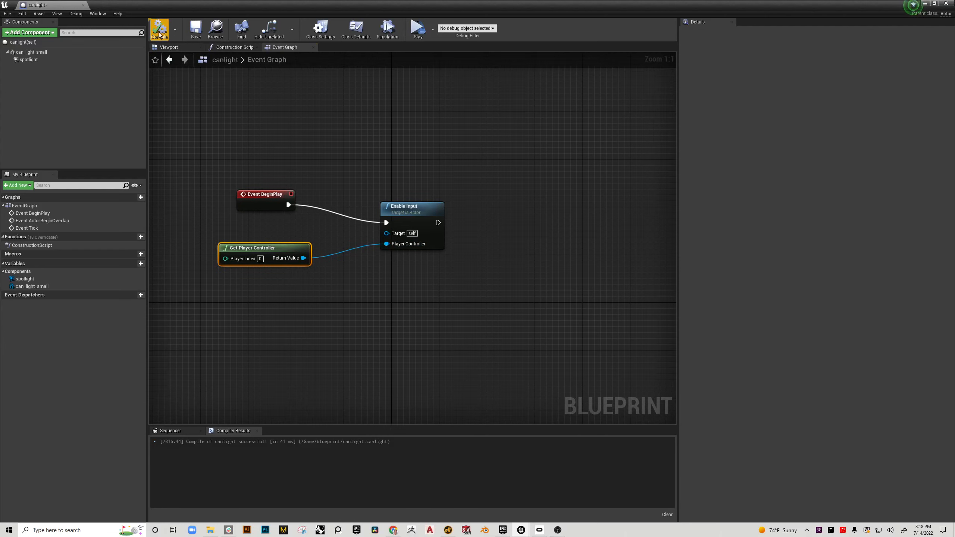
pyautogui.click(158, 28)
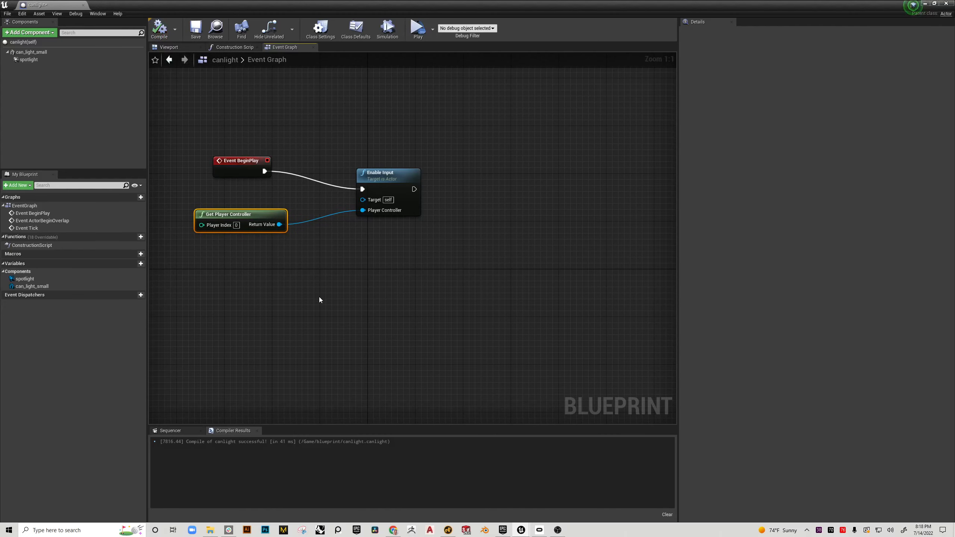
# Drag a spotlight reference into the graph and connect it as Target of a Toggle Visibility node
pyautogui.click(29, 60)
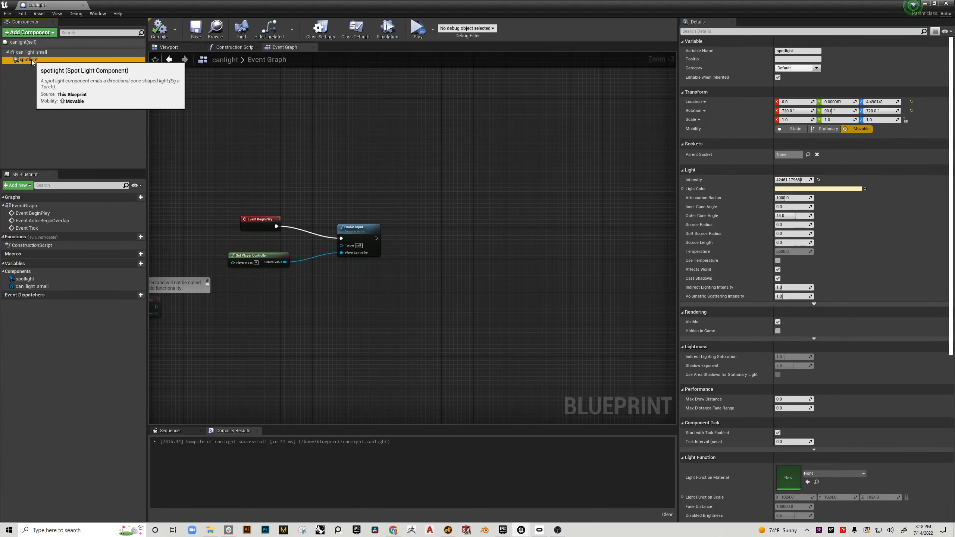
pyautogui.moveTo(25, 59); pyautogui.dragTo(321, 333)
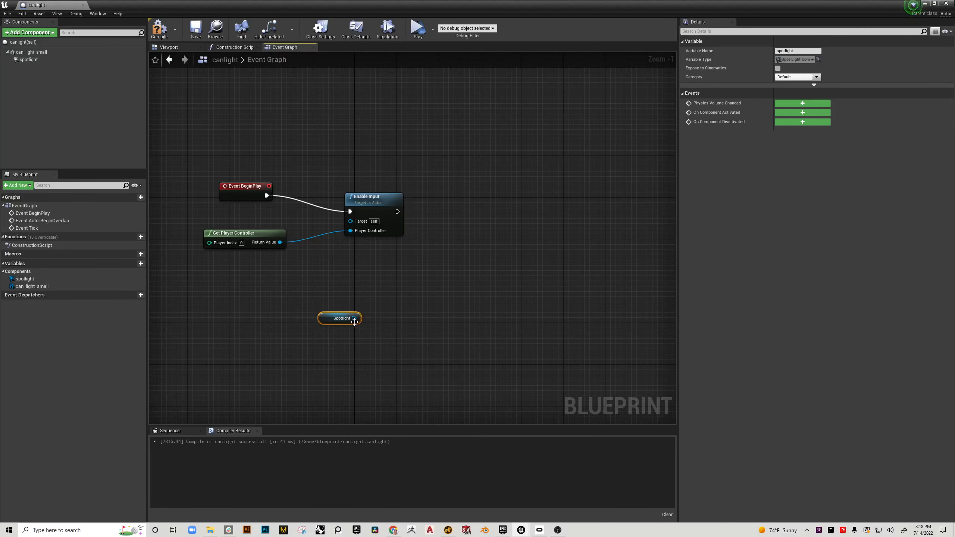
pyautogui.moveTo(353, 317); pyautogui.dragTo(425, 280)
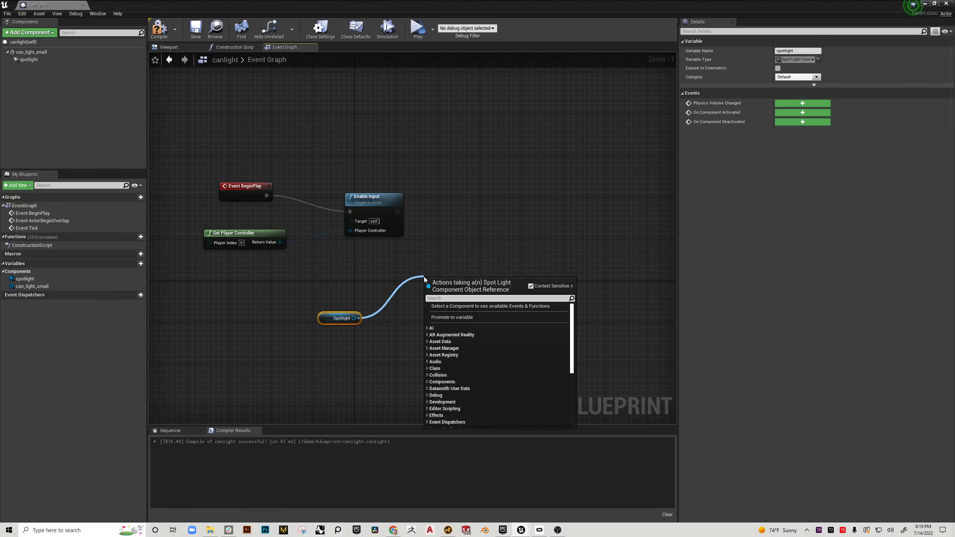
pyautogui.write('to')
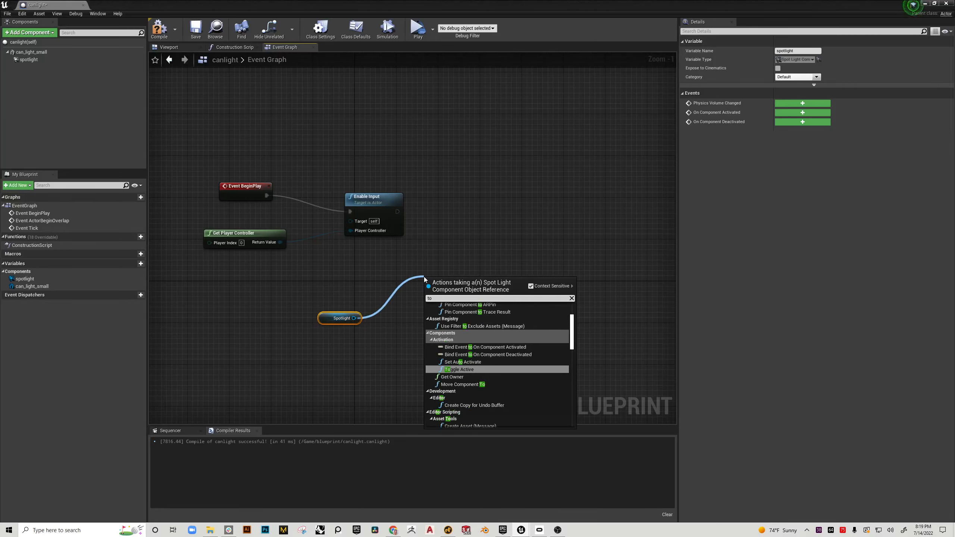
pyautogui.write('toggle')
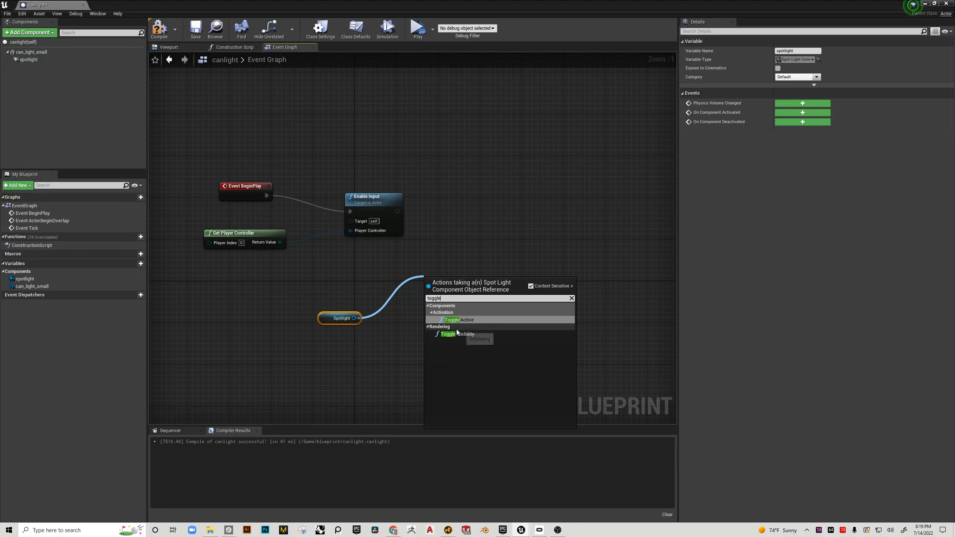
pyautogui.click(465, 334)
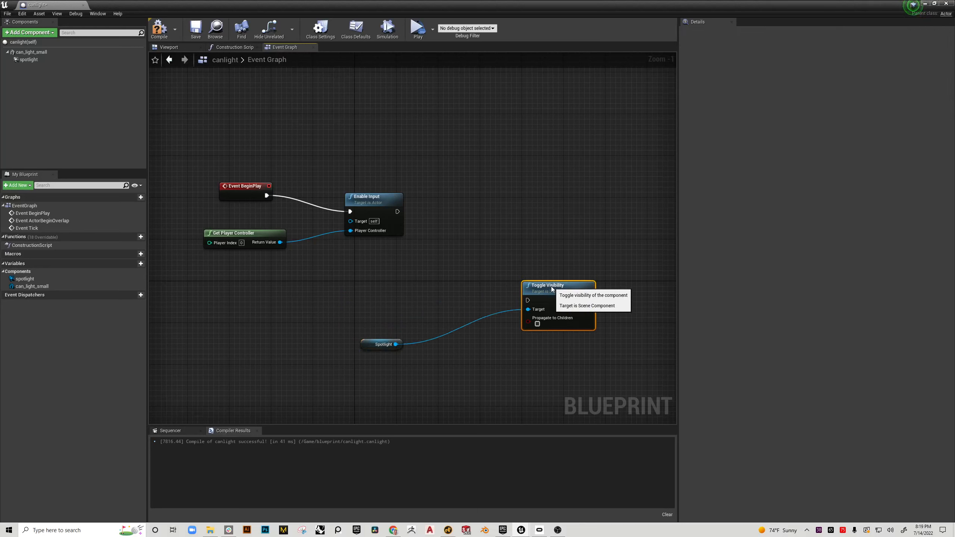
pyautogui.moveTo(525, 298)
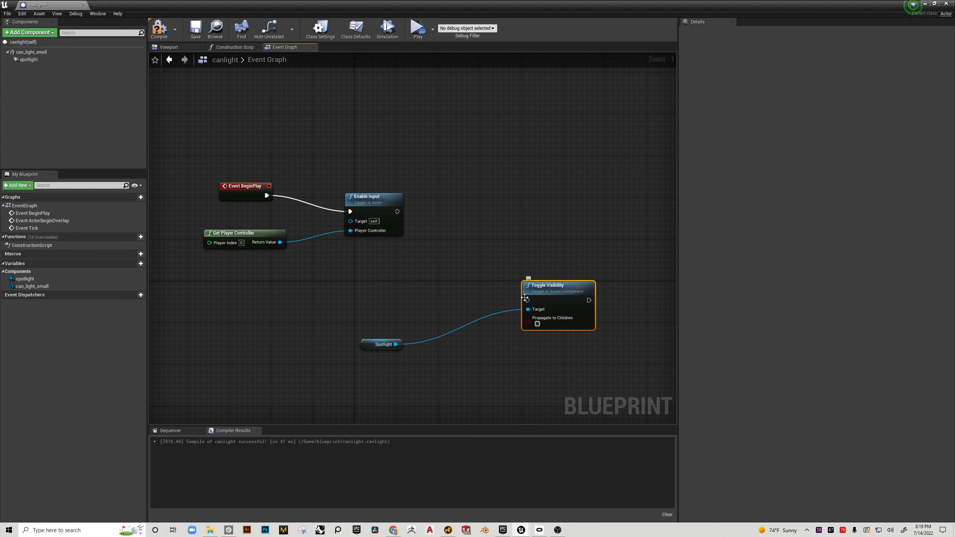
pyautogui.moveTo(554, 291)
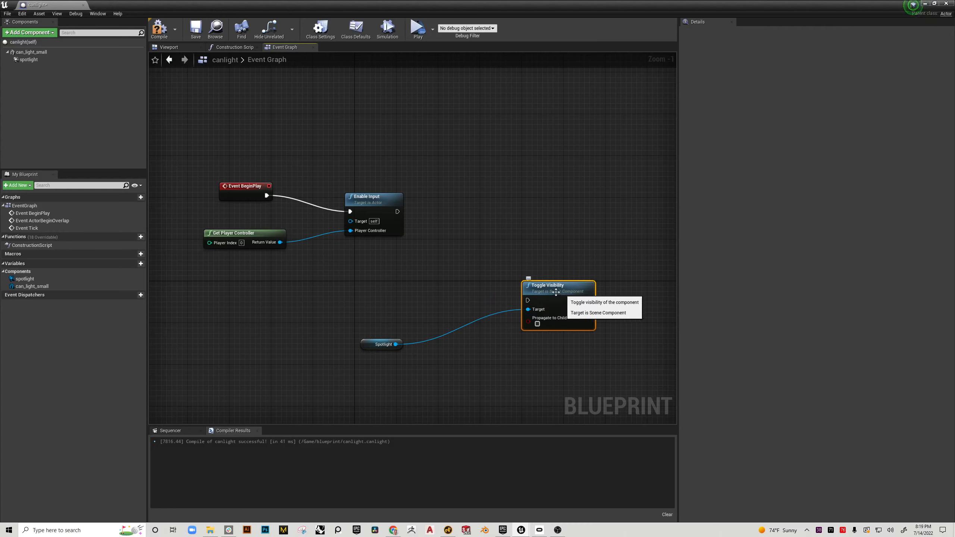
pyautogui.moveTo(244, 185)
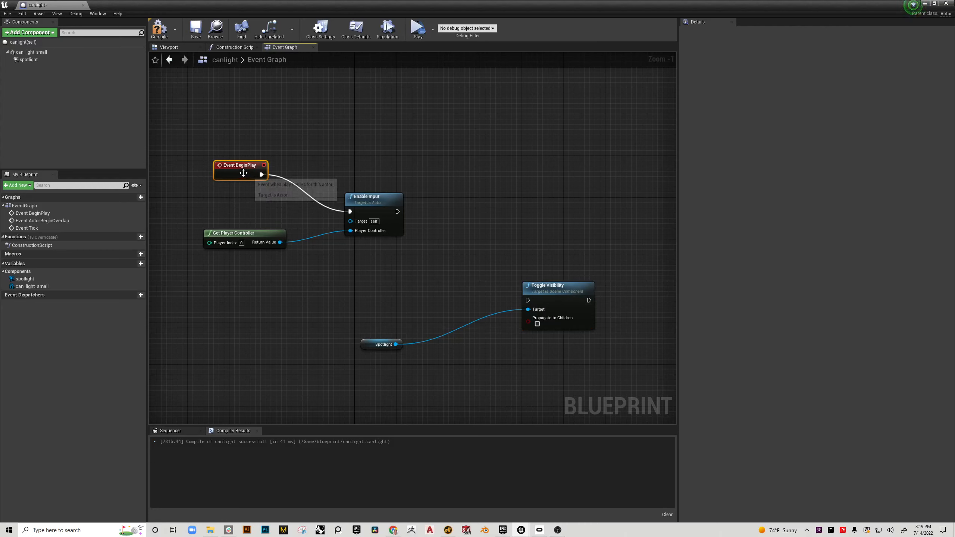
pyautogui.moveTo(368, 203)
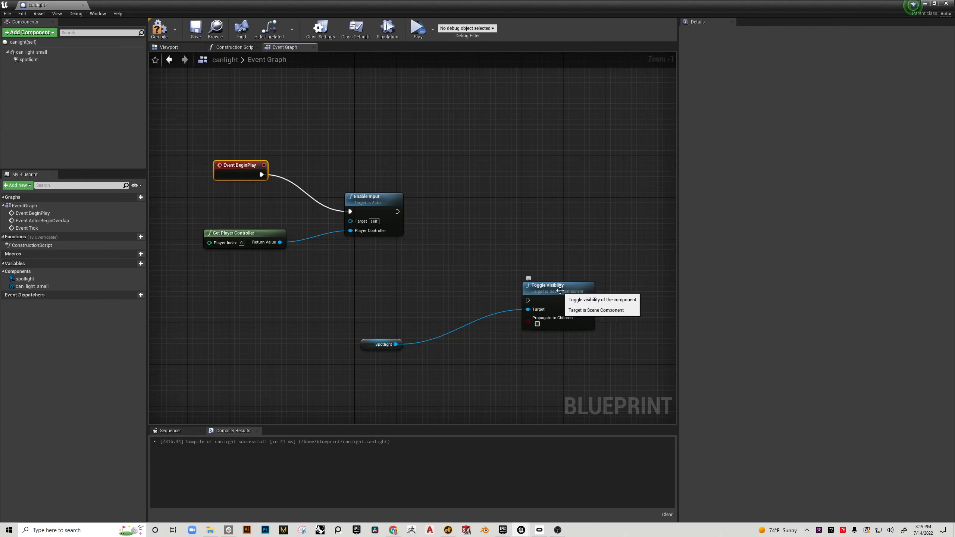
pyautogui.moveTo(529, 275)
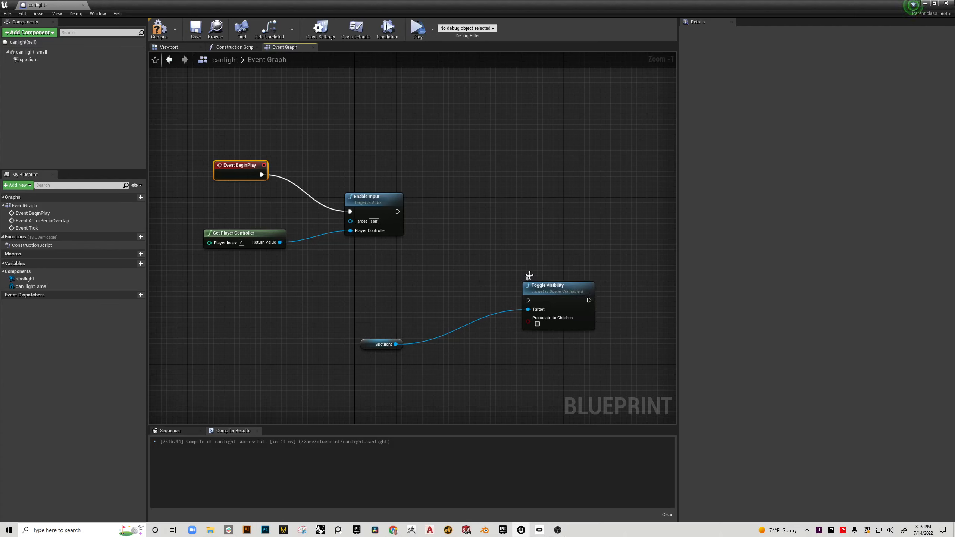
pyautogui.moveTo(408, 282)
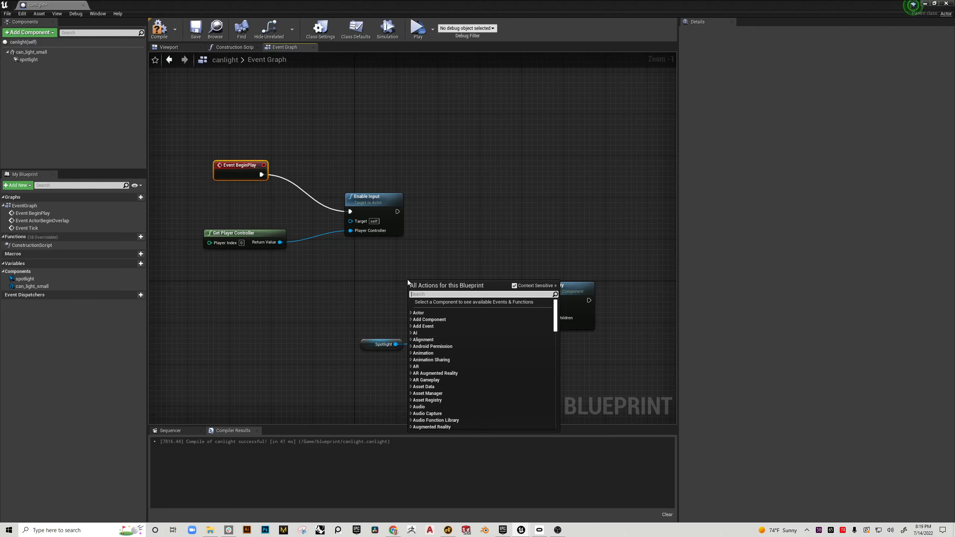
# Add an X key event in the graph and browse the blueprint action list for an input action
pyautogui.write('x p')
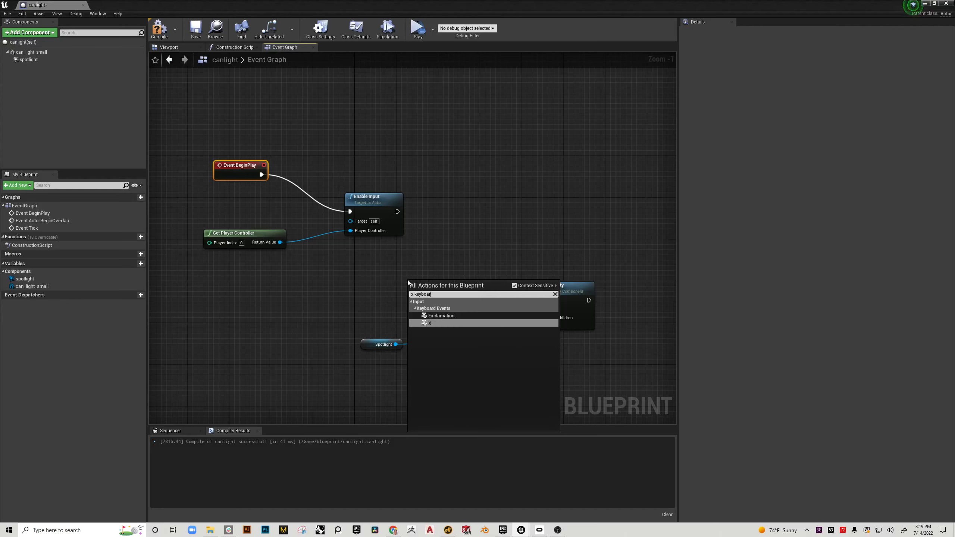
pyautogui.moveTo(430, 322)
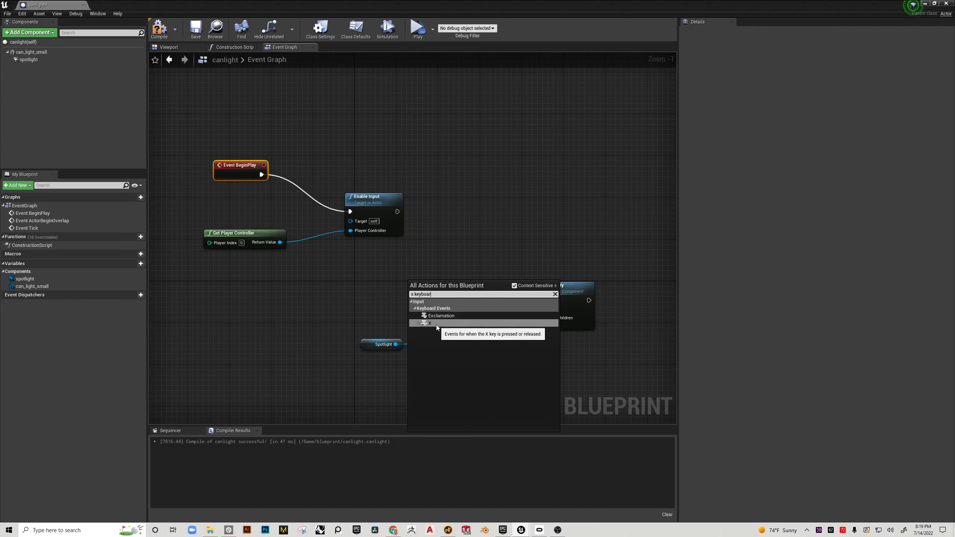
pyautogui.click(429, 323)
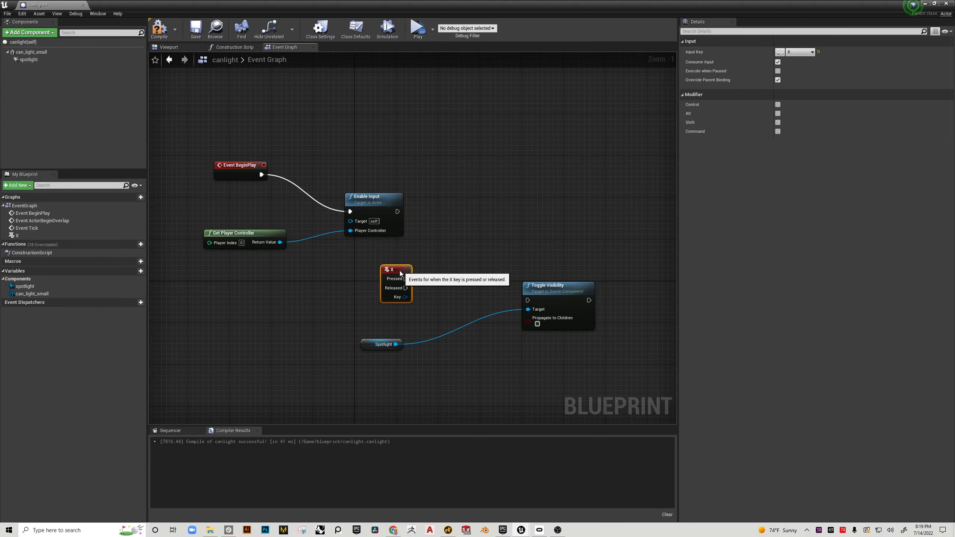
pyautogui.moveTo(410, 280)
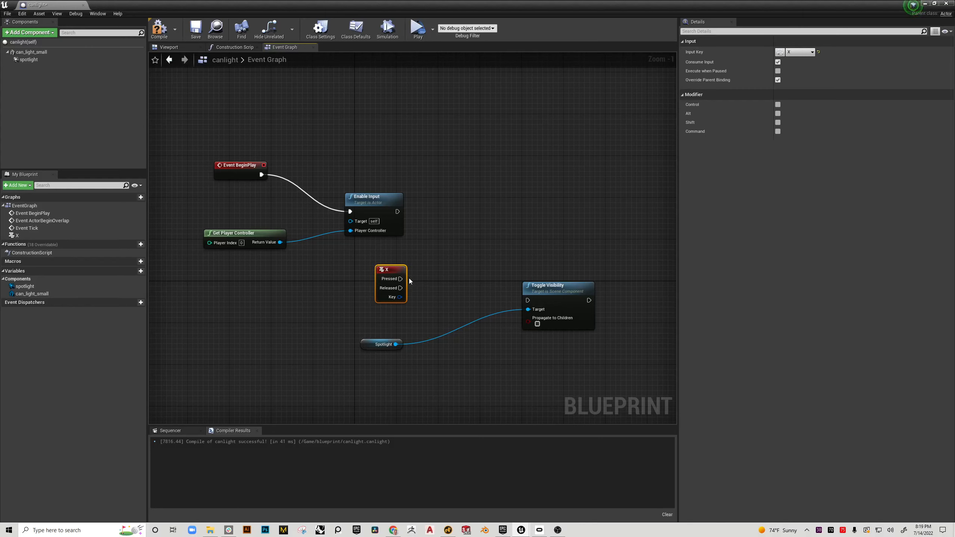
pyautogui.rightClick(469, 280)
pyautogui.write('k keyb')
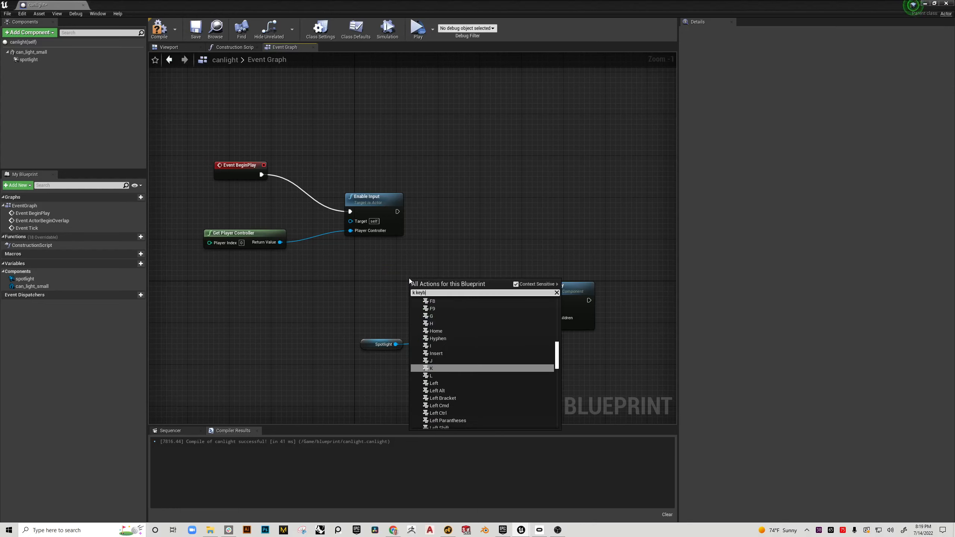
pyautogui.write('a')
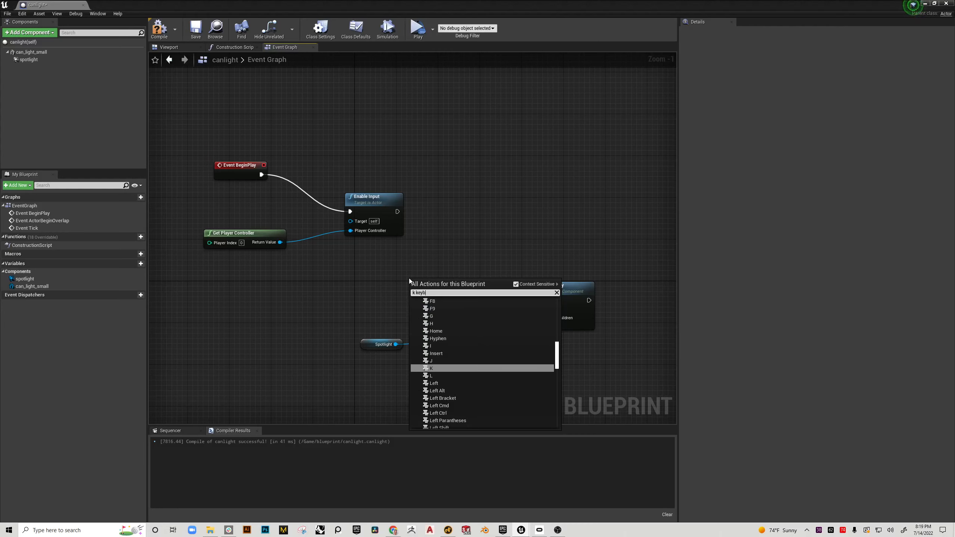
pyautogui.scroll(-3)
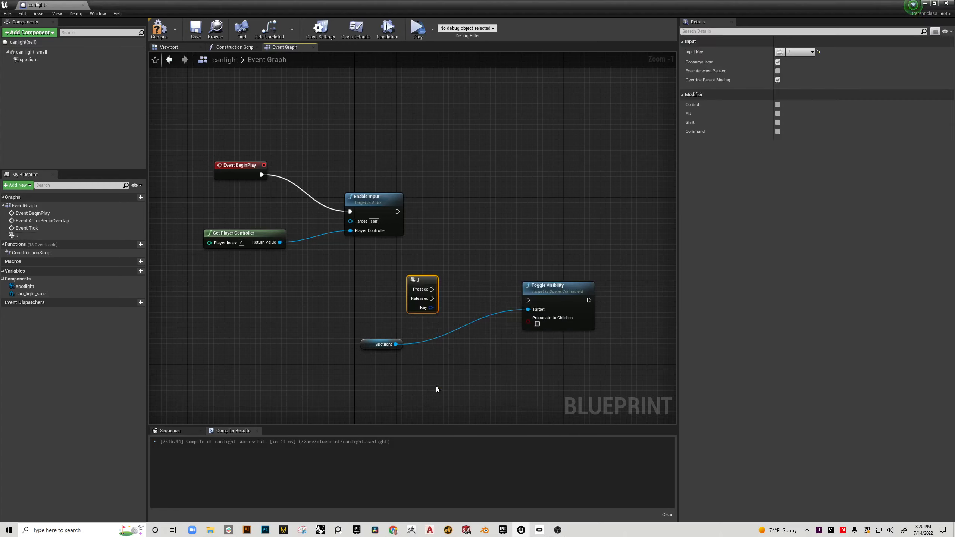
# Add an InputAction TriggerRight event whose Pressed pin drives Toggle Visibility
pyautogui.moveTo(422, 280); pyautogui.dragTo(478, 176)
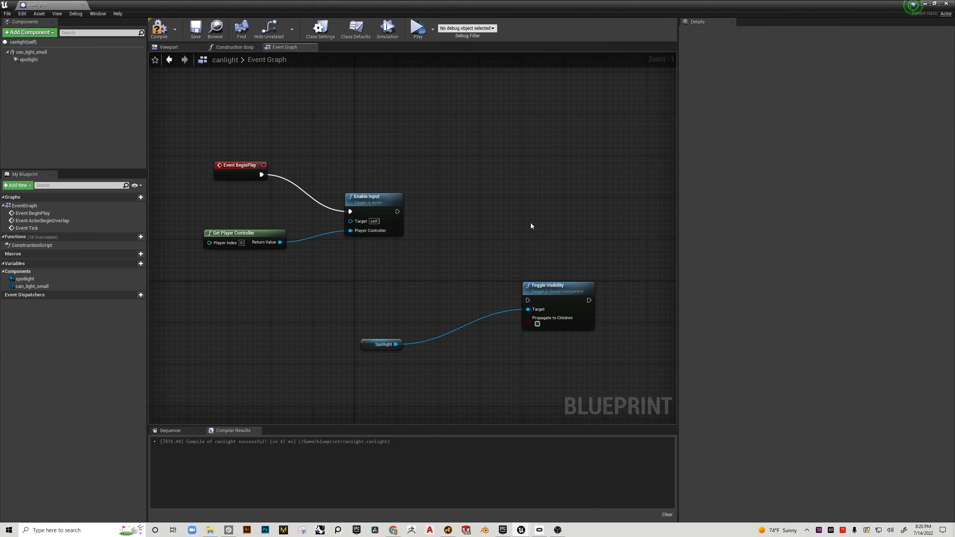
pyautogui.moveTo(381, 280)
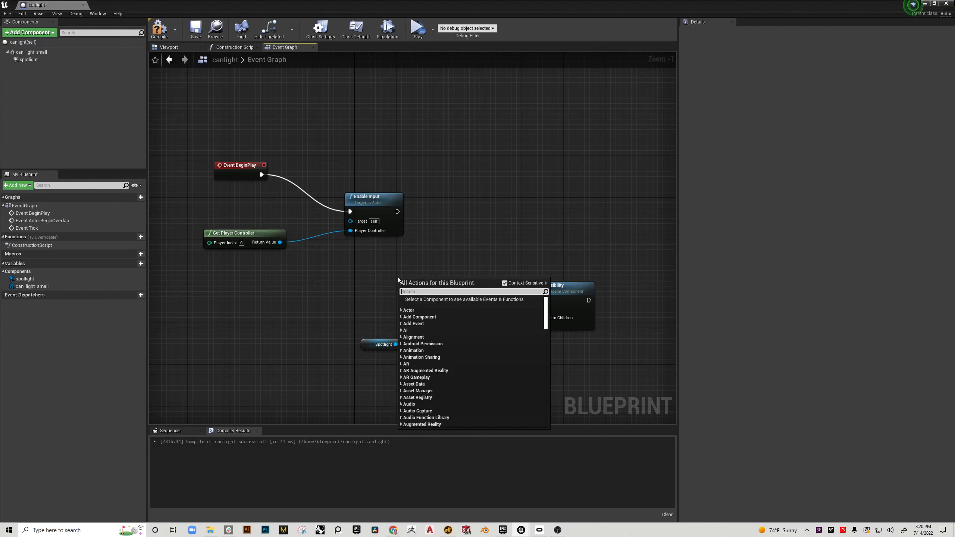
pyautogui.write('trigger')
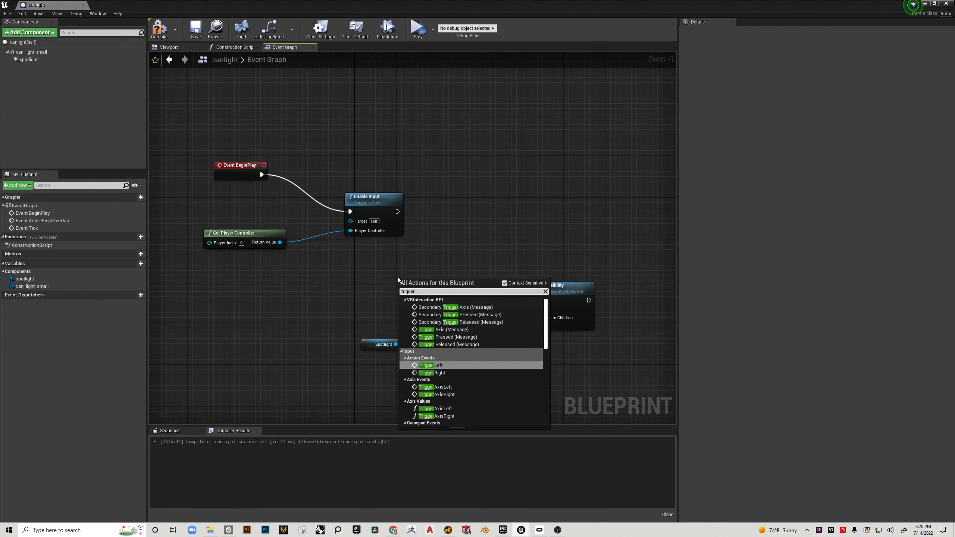
pyautogui.moveTo(408, 352)
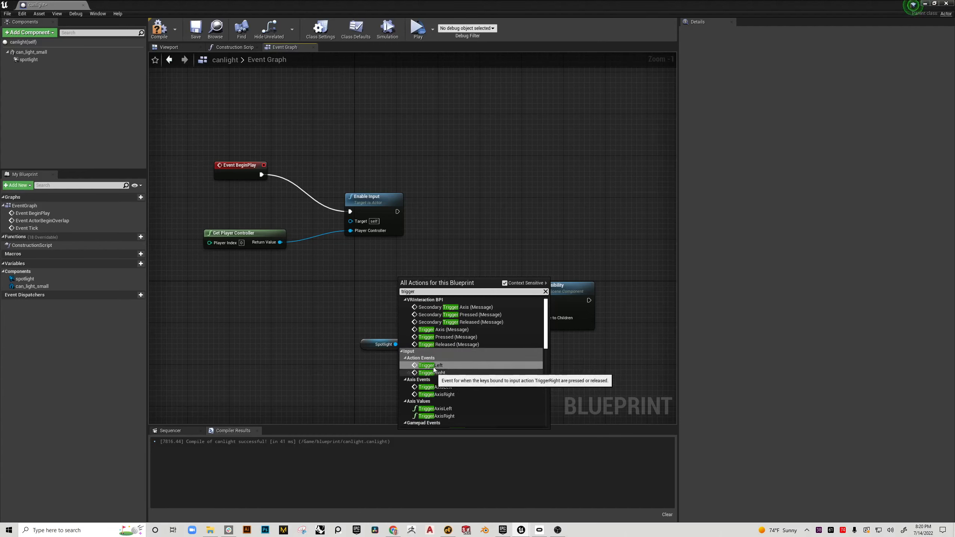
pyautogui.click(431, 372)
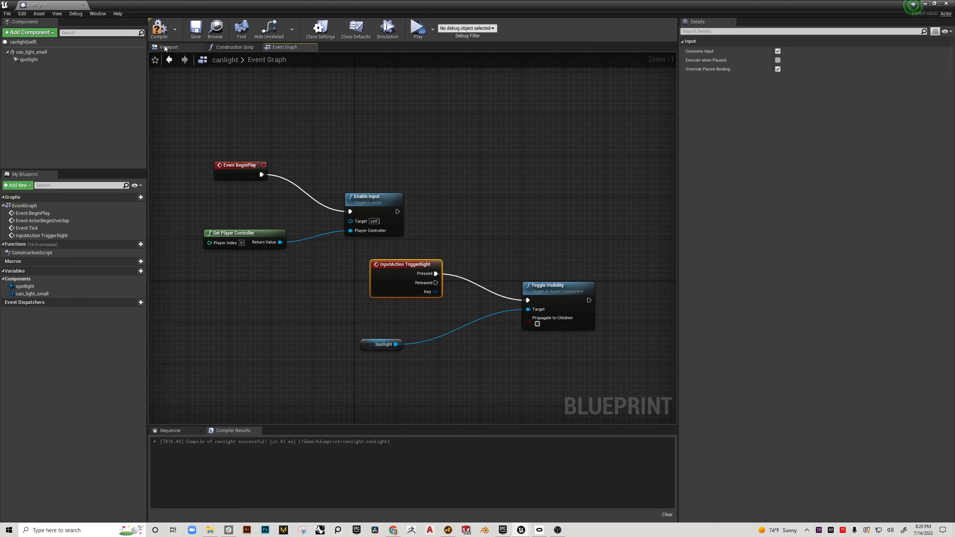
pyautogui.moveTo(396, 263)
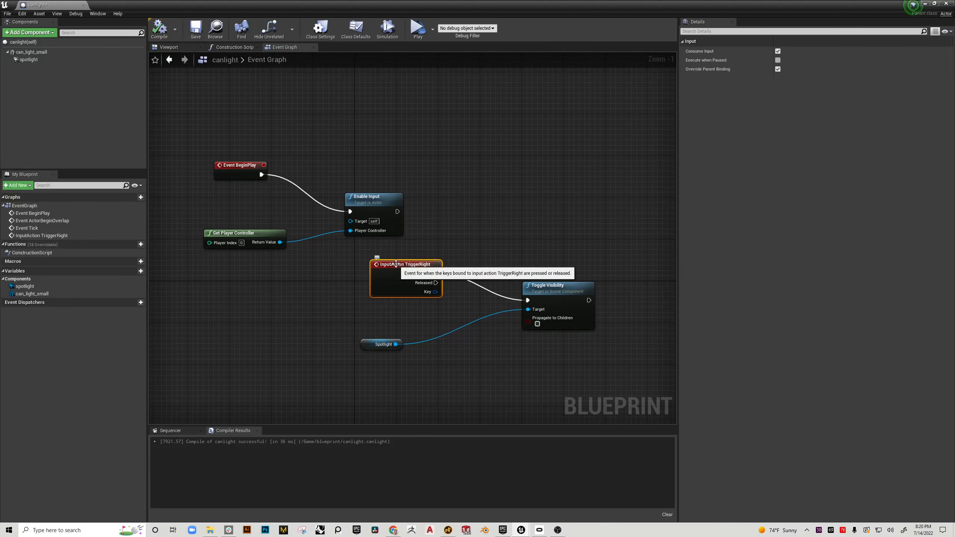
pyautogui.moveTo(382, 349)
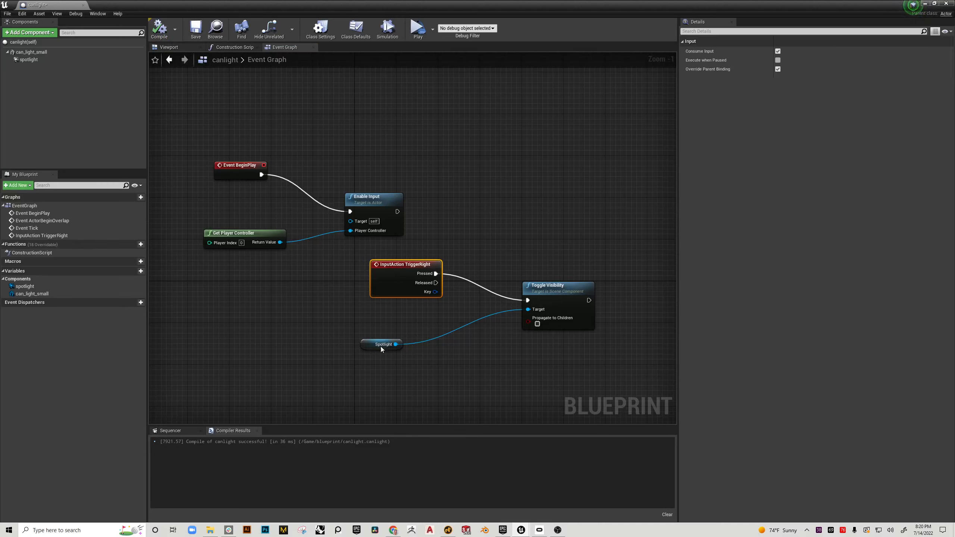
pyautogui.moveTo(491, 313)
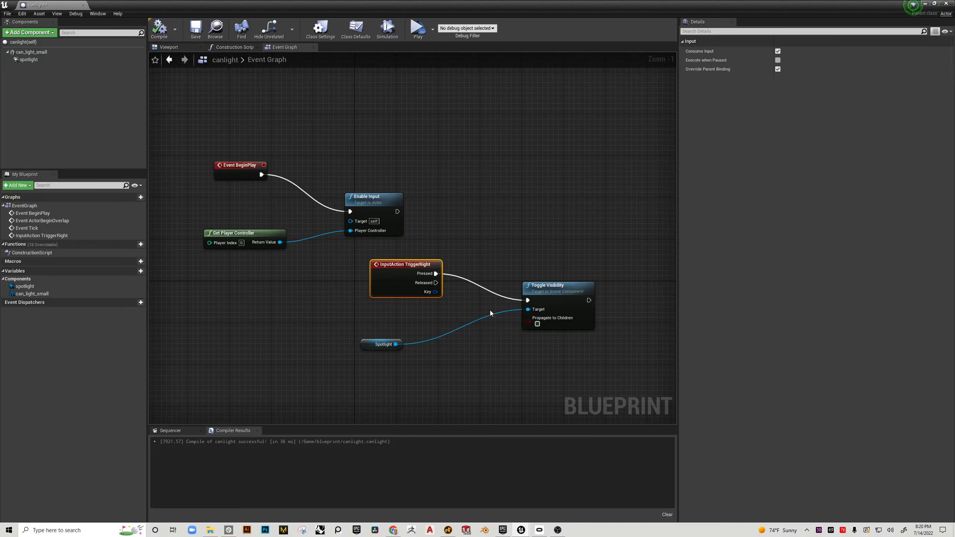
pyautogui.moveTo(424, 35)
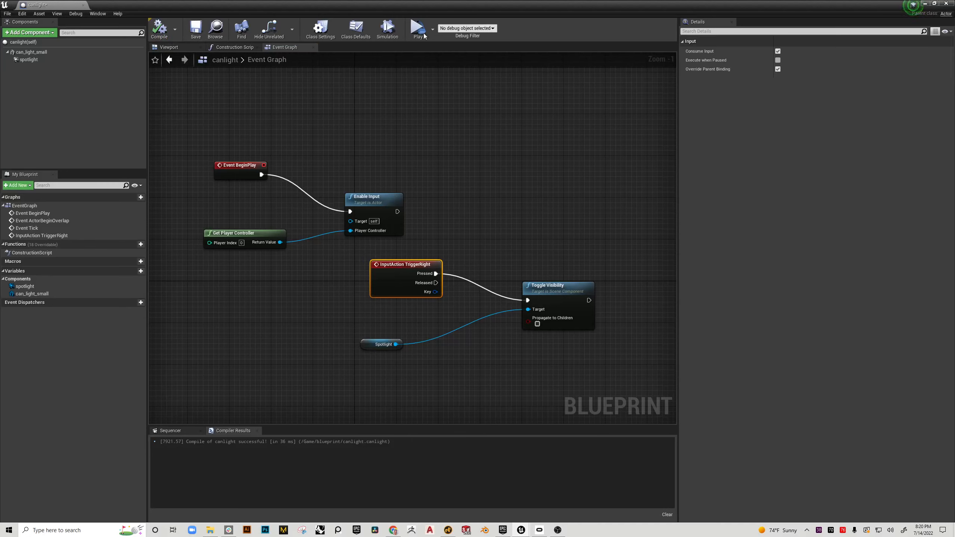
pyautogui.moveTo(372, 201)
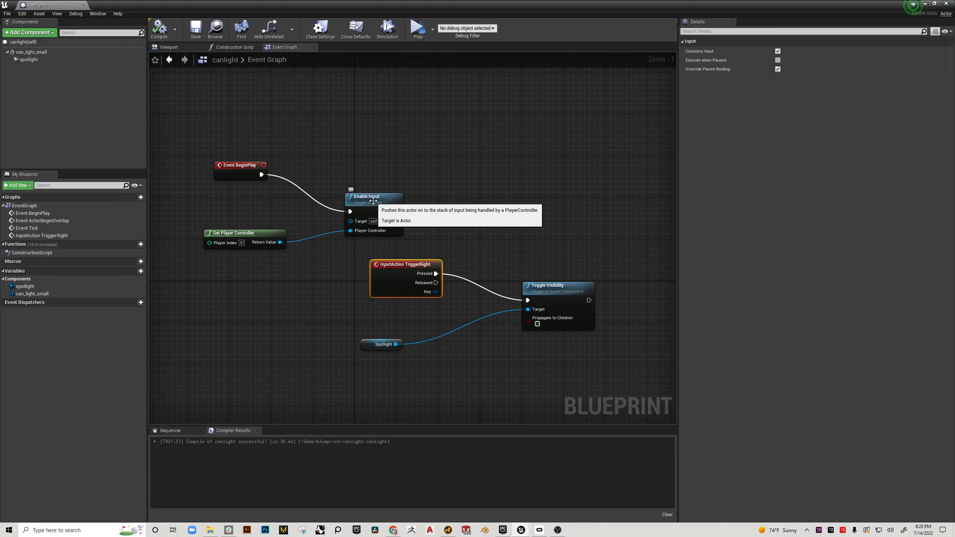
pyautogui.moveTo(539, 317)
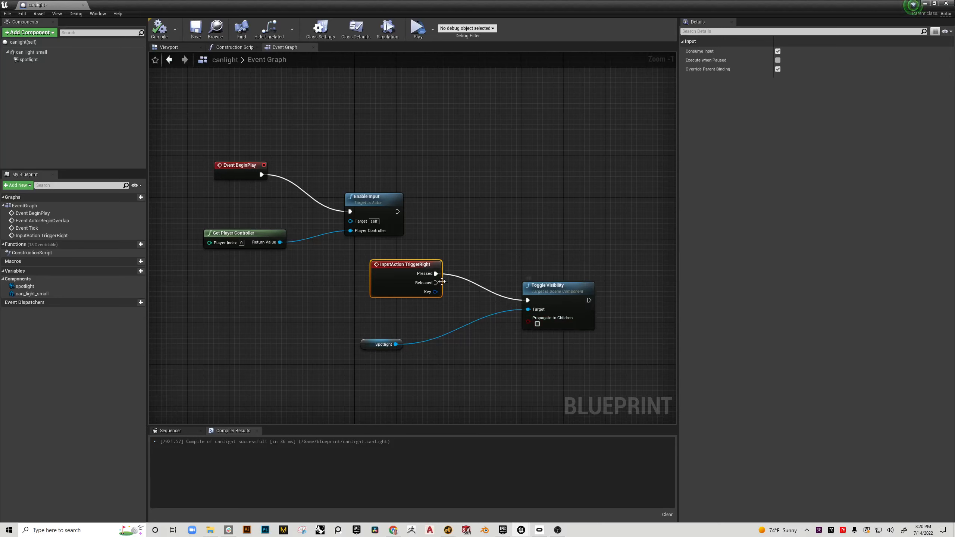
pyautogui.moveTo(408, 263)
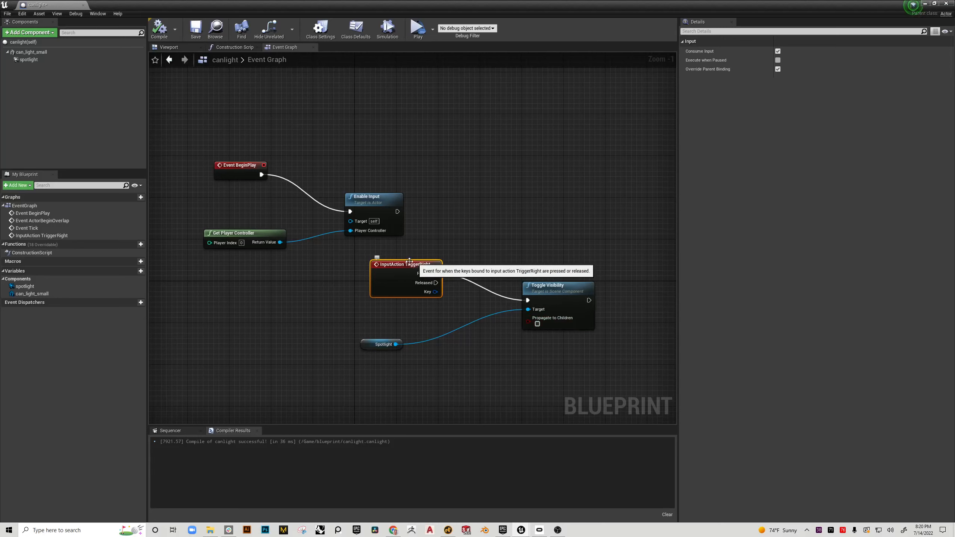
pyautogui.moveTo(552, 290)
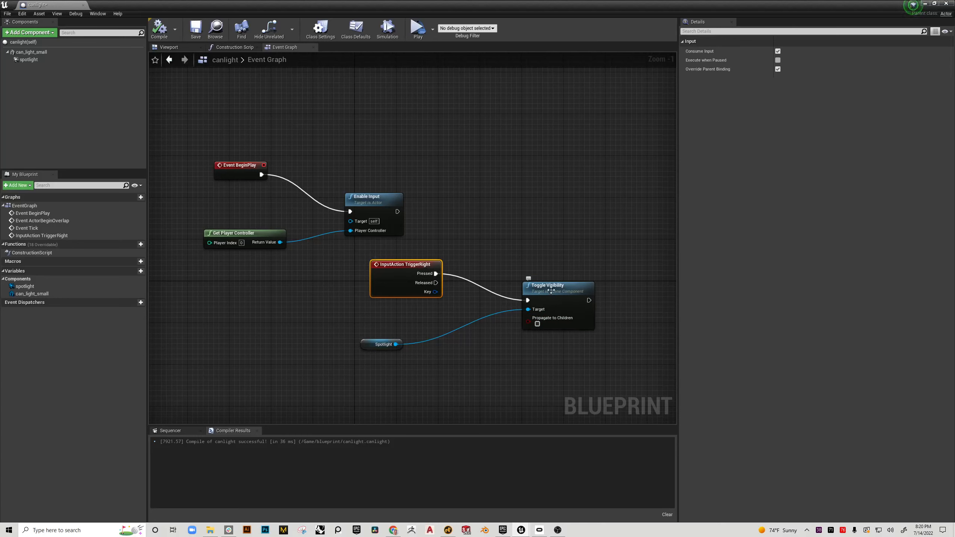
pyautogui.moveTo(383, 344)
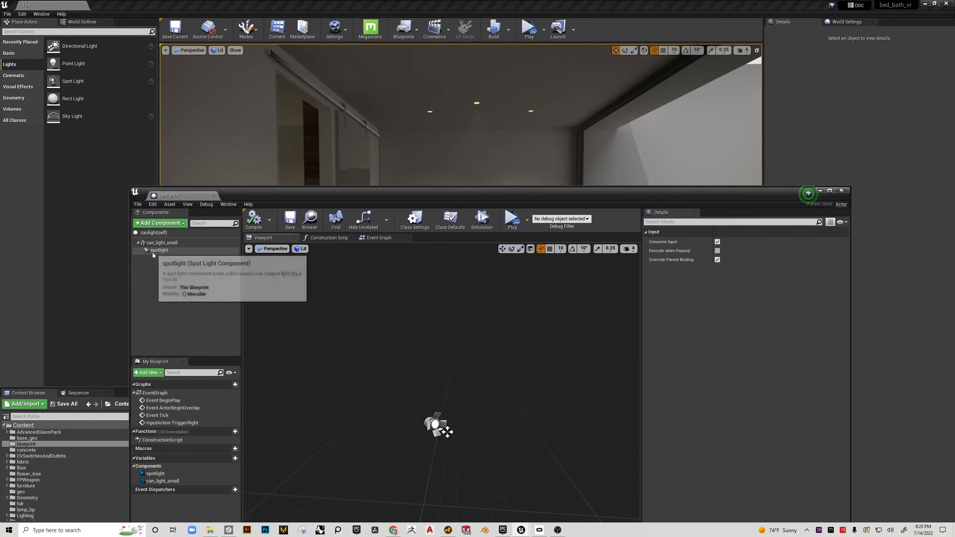
# Select the spotlight component to show its light settings, shifting the window to reveal the room
pyautogui.click(160, 250)
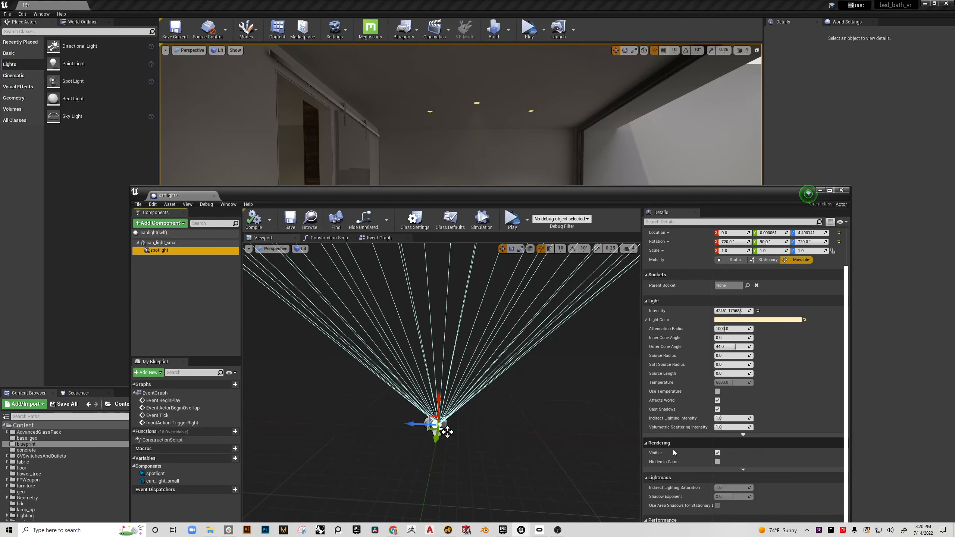
pyautogui.moveTo(167, 195); pyautogui.dragTo(164, 269)
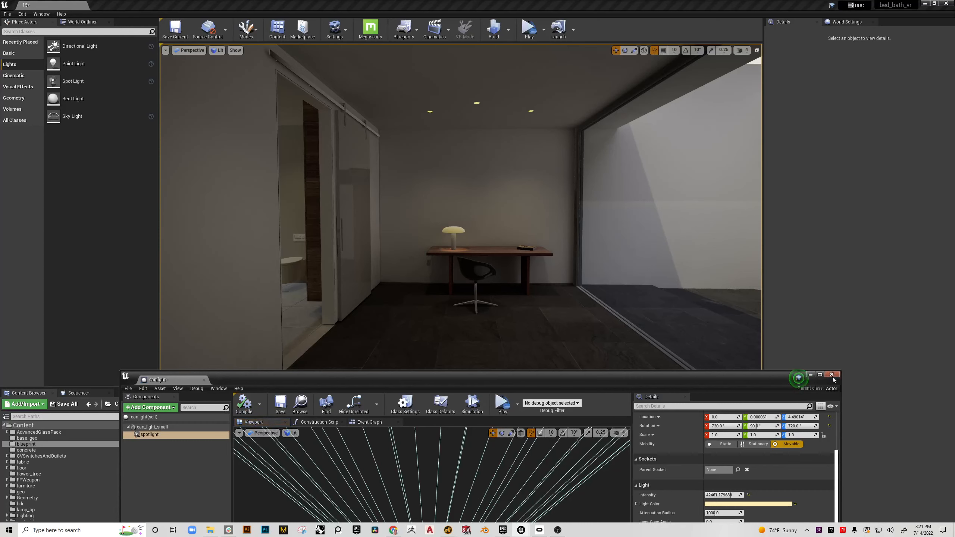
# Close the canlight blueprint, run a VR preview to test the trigger toggle, then end it
pyautogui.click(831, 374)
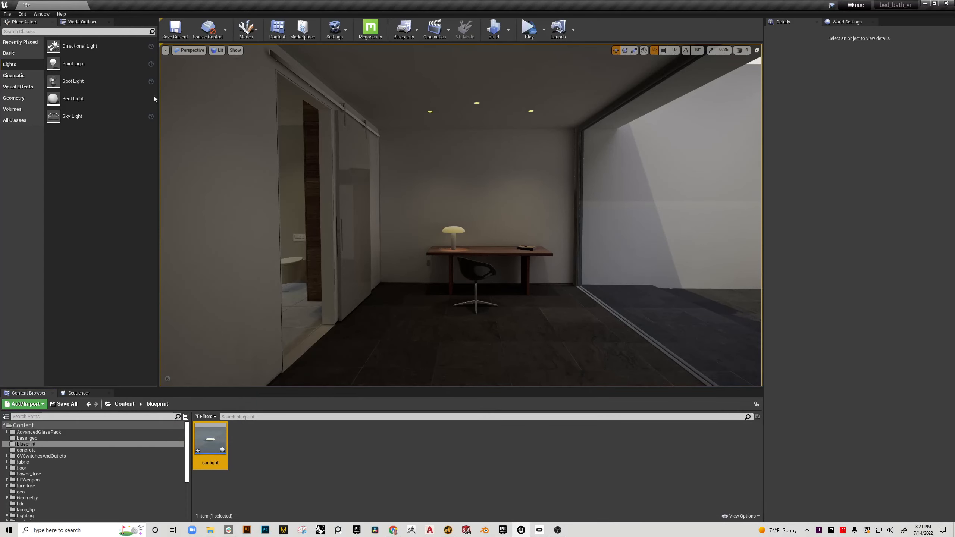
pyautogui.click(63, 403)
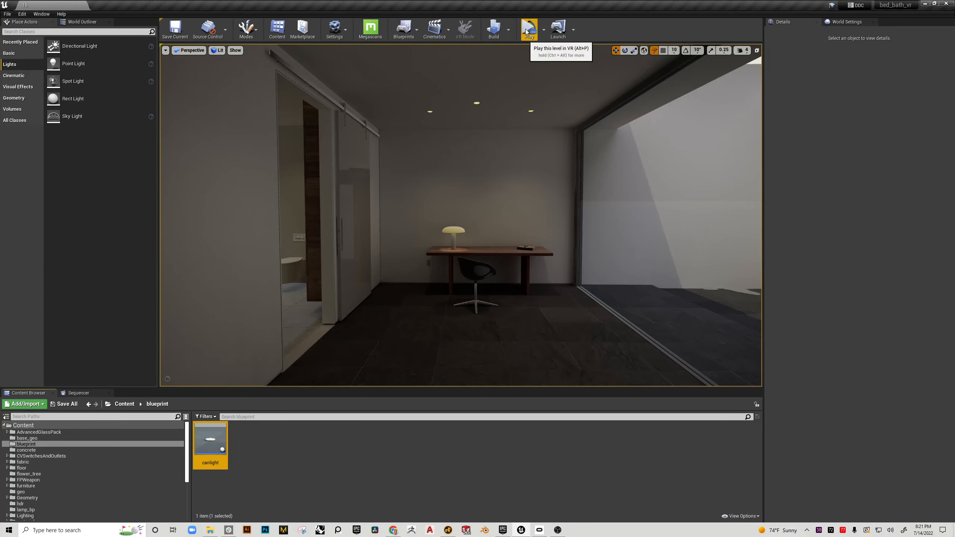
pyautogui.click(528, 27)
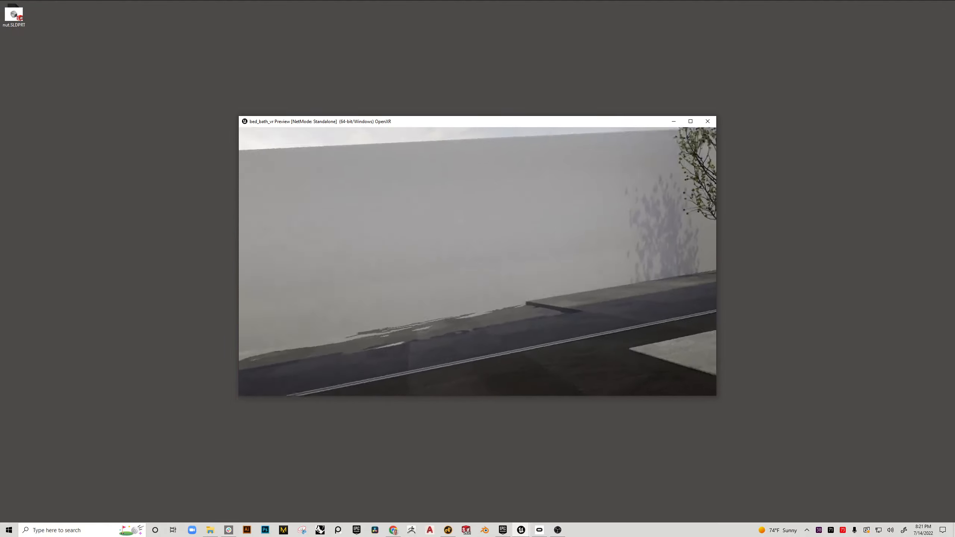
pyautogui.click(707, 121)
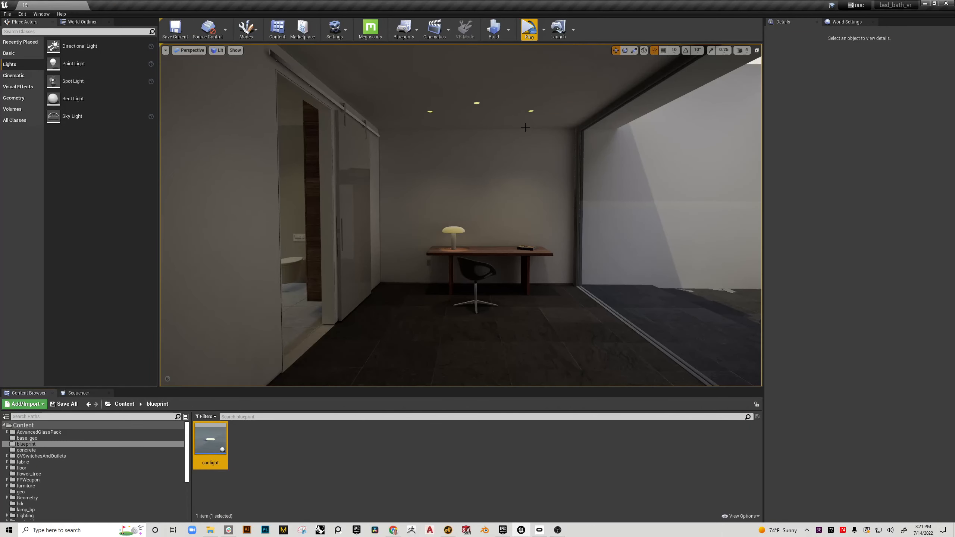
pyautogui.moveTo(561, 244)
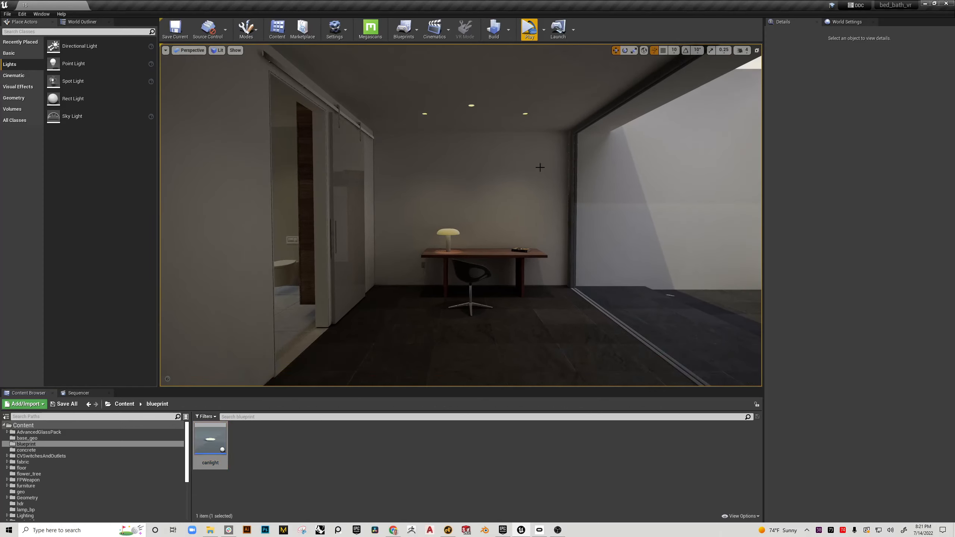
pyautogui.moveTo(558, 176)
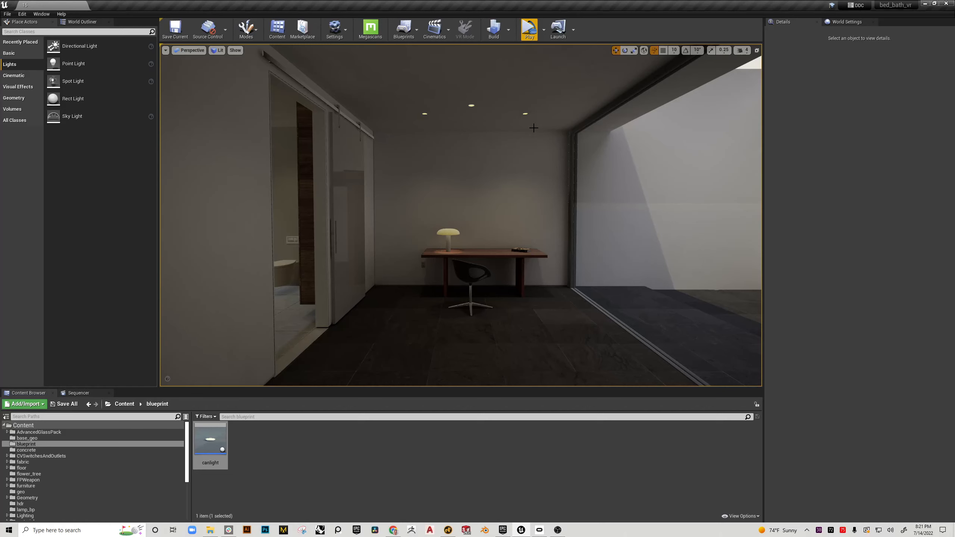
pyautogui.moveTo(522, 120)
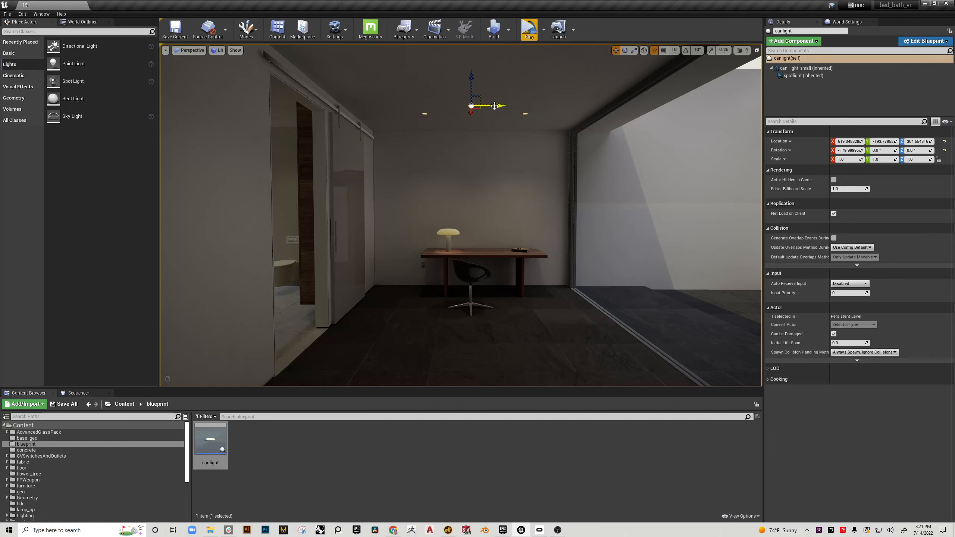
# Alt-drag the canlight actor to duplicate it into three new ceiling positions, up to canlight4
pyautogui.moveTo(471, 105); pyautogui.dragTo(532, 105)
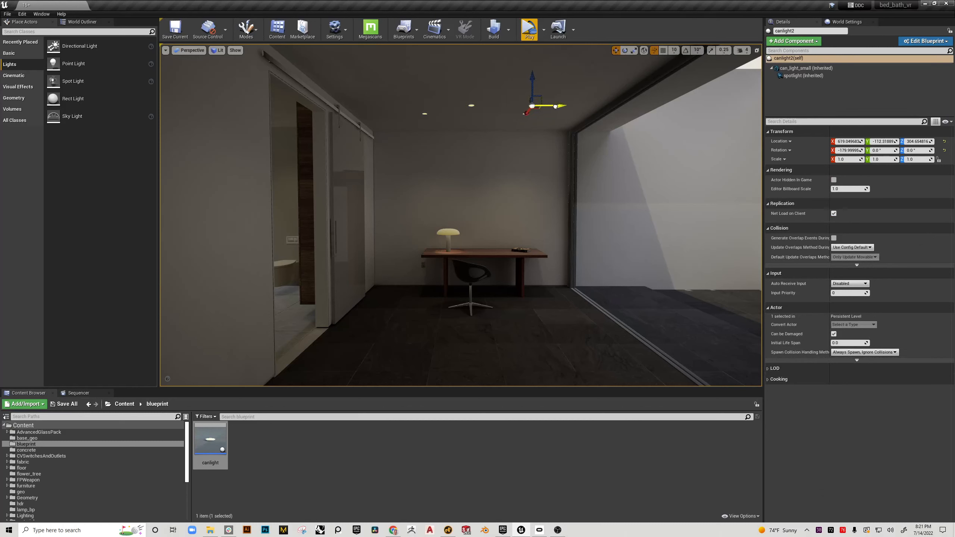
pyautogui.moveTo(553, 106); pyautogui.dragTo(565, 106)
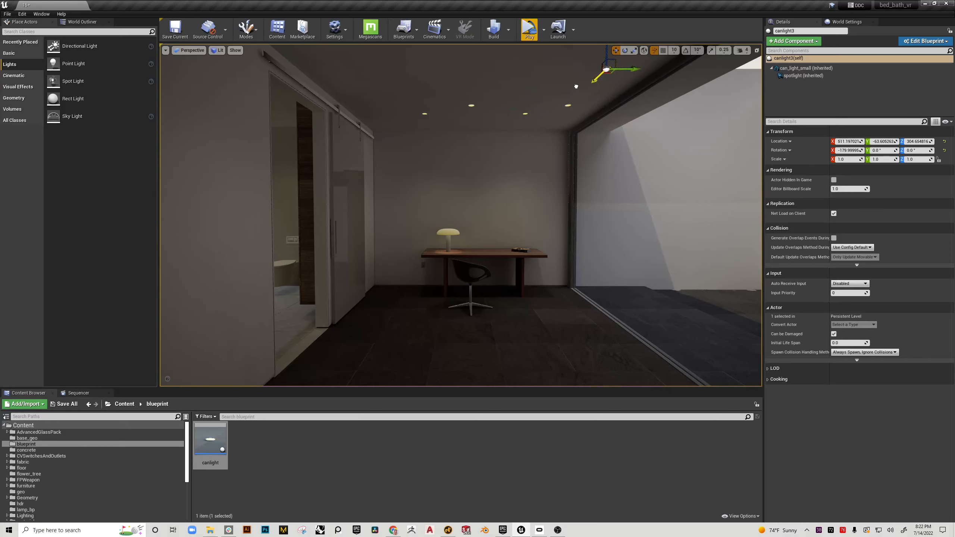
pyautogui.moveTo(606, 69); pyautogui.dragTo(542, 68)
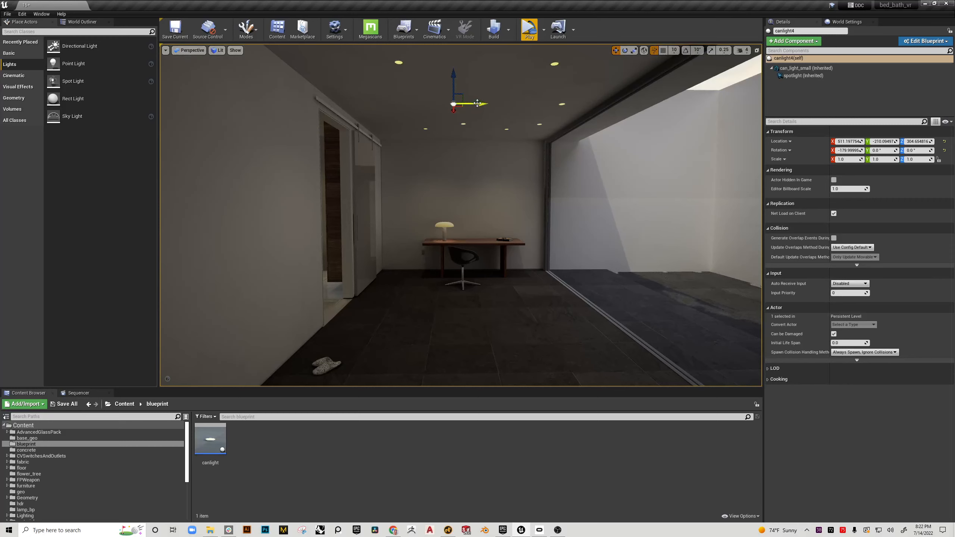
pyautogui.moveTo(210, 438)
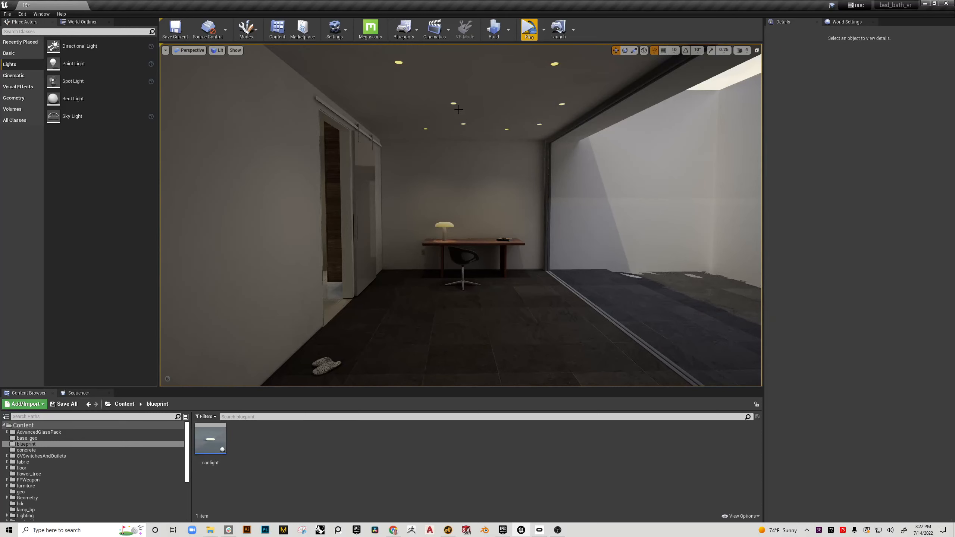
pyautogui.moveTo(529, 29)
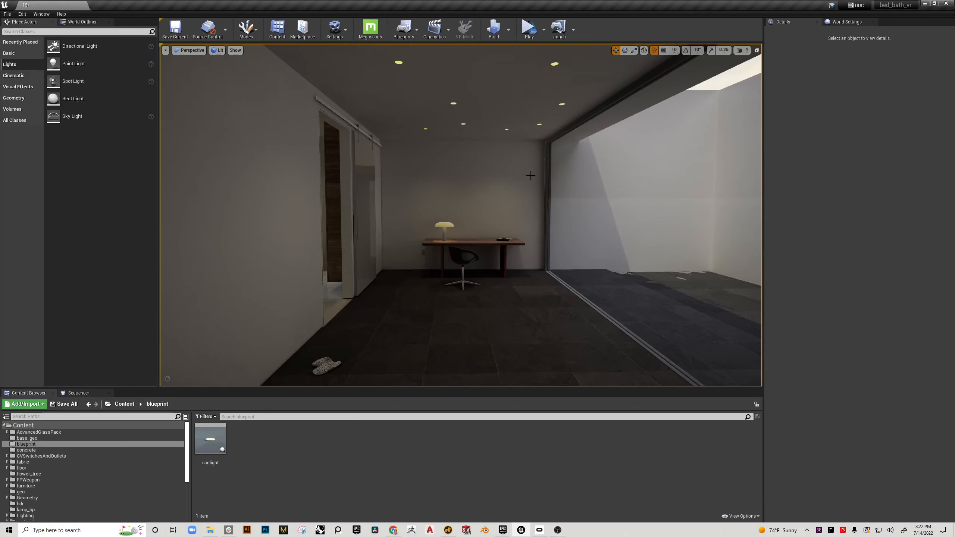
# Show the World Outliner filtered by 'light', listing canlight through canlight4
pyautogui.click(527, 29)
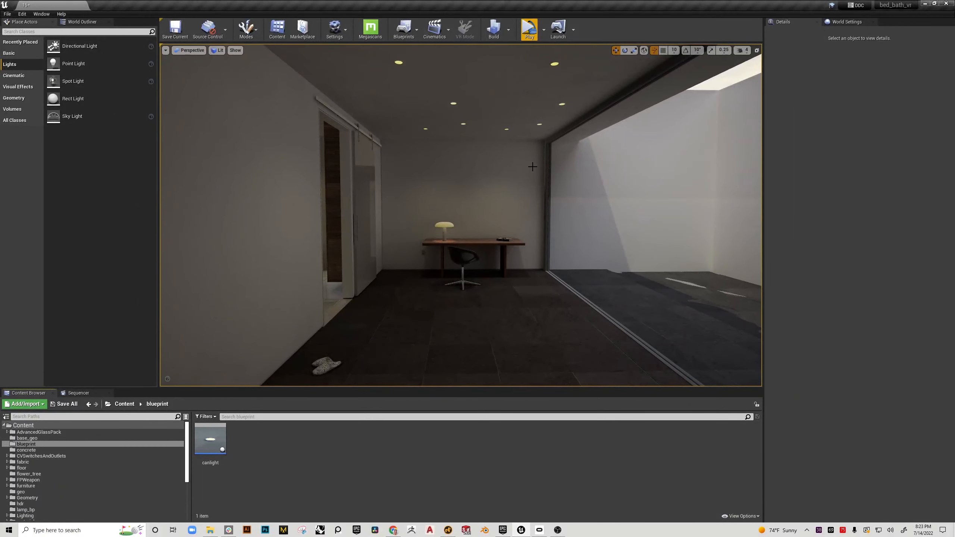
pyautogui.click(81, 21)
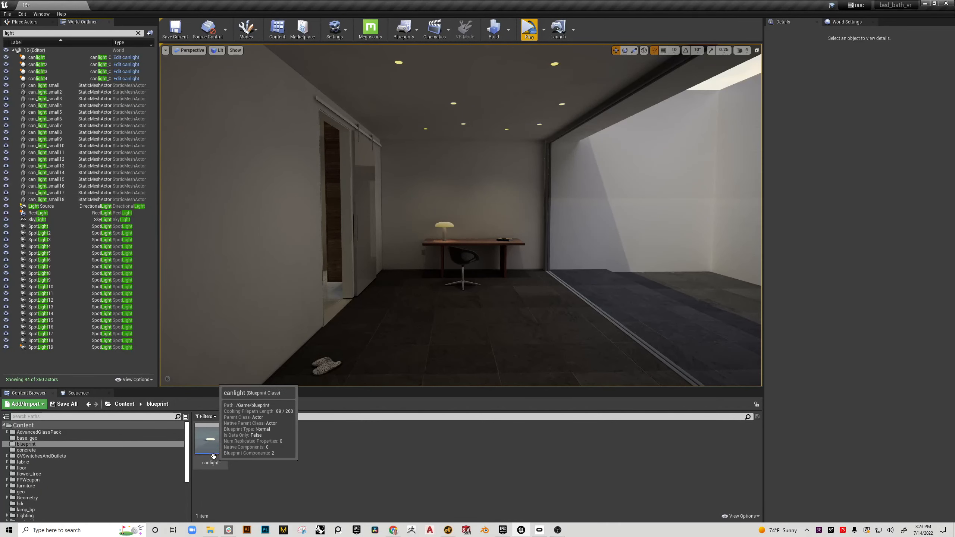
# Reopen the canlight blueprint, set the spotlight's Volumetric Scattering Intensity to 30 and compile
pyautogui.click(210, 440)
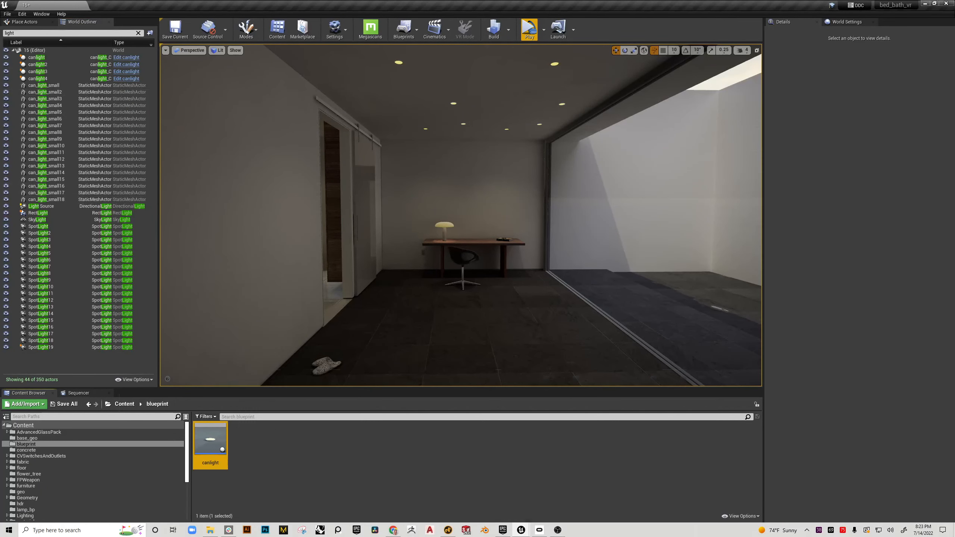
pyautogui.doubleClick(211, 441)
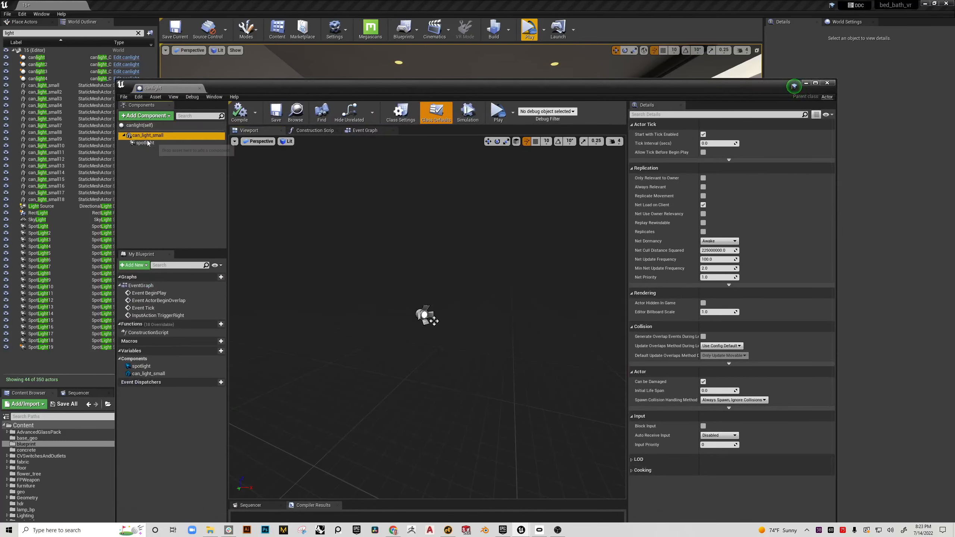
pyautogui.click(144, 143)
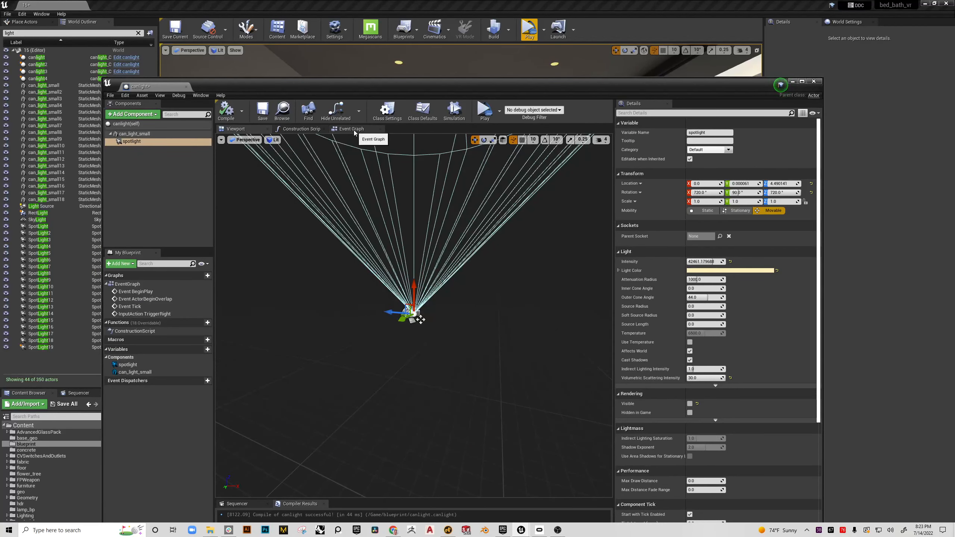
# Close the canlight blueprint and launch a VR preview of the room level
pyautogui.click(350, 128)
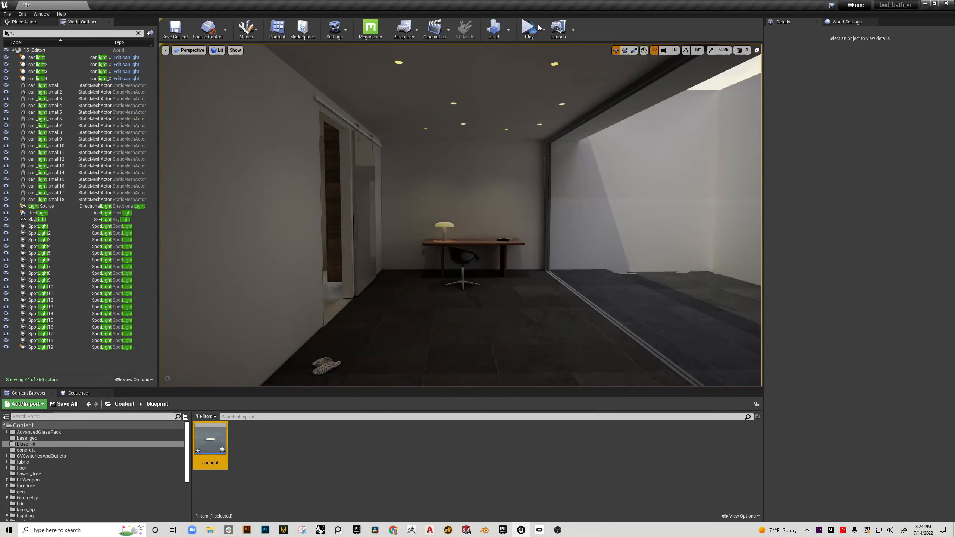
pyautogui.click(529, 28)
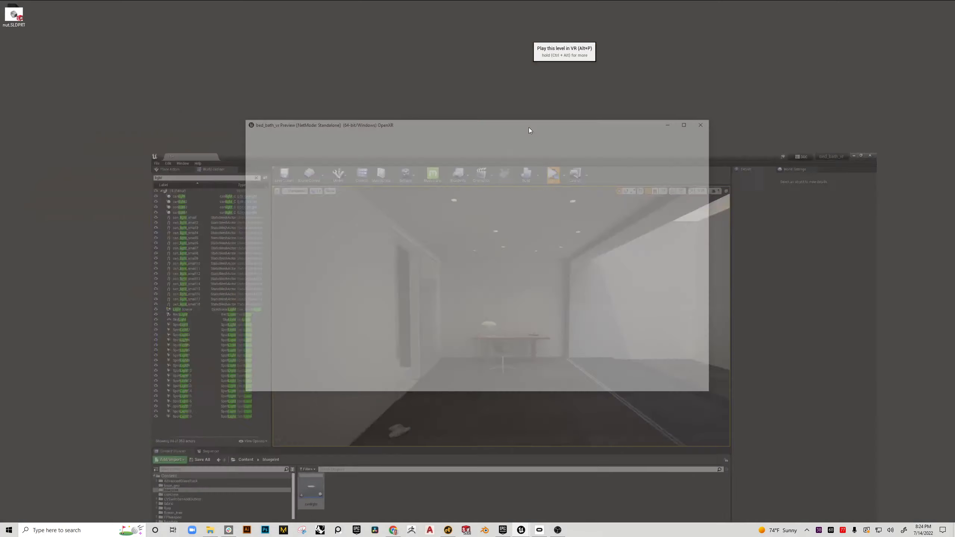